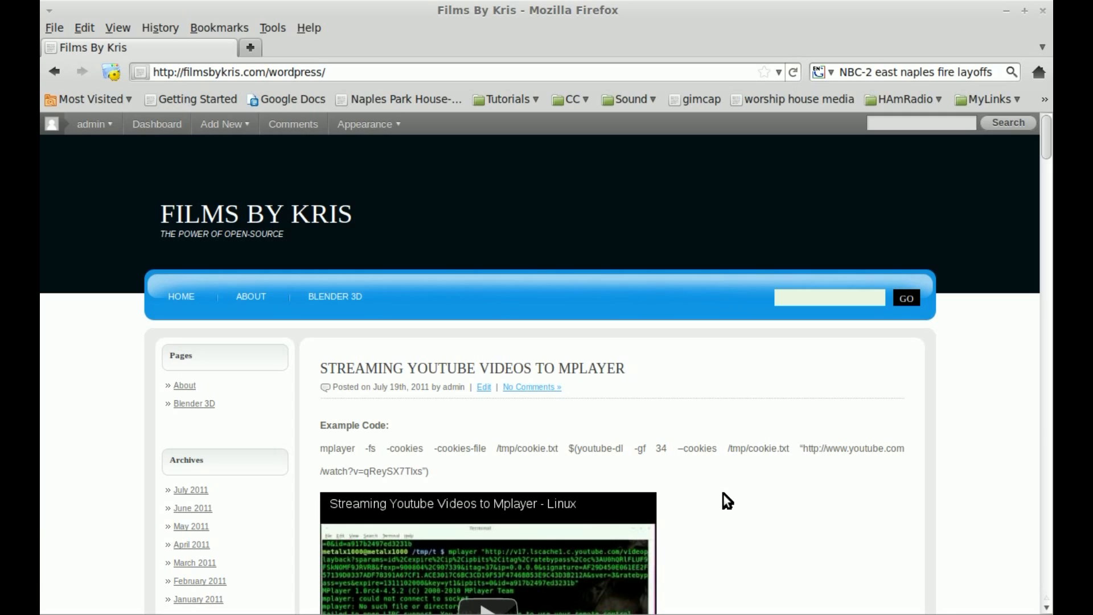
{"action": "scroll", "scroll_direction": "down", "scroll_amount": 3}
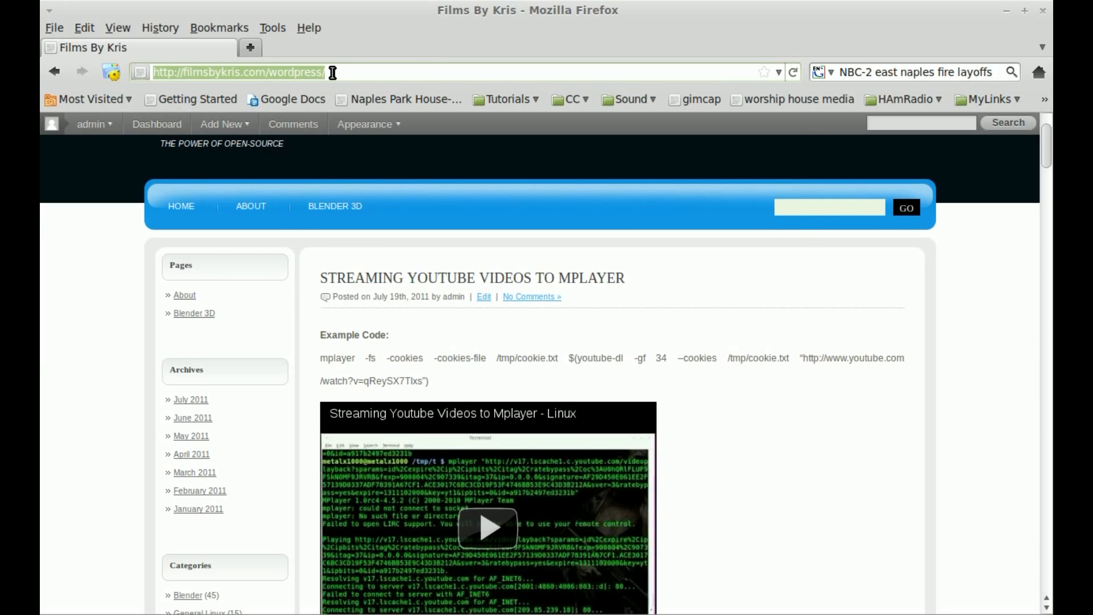
{"action": "type", "text": "http://www.blenderguru.com/"}
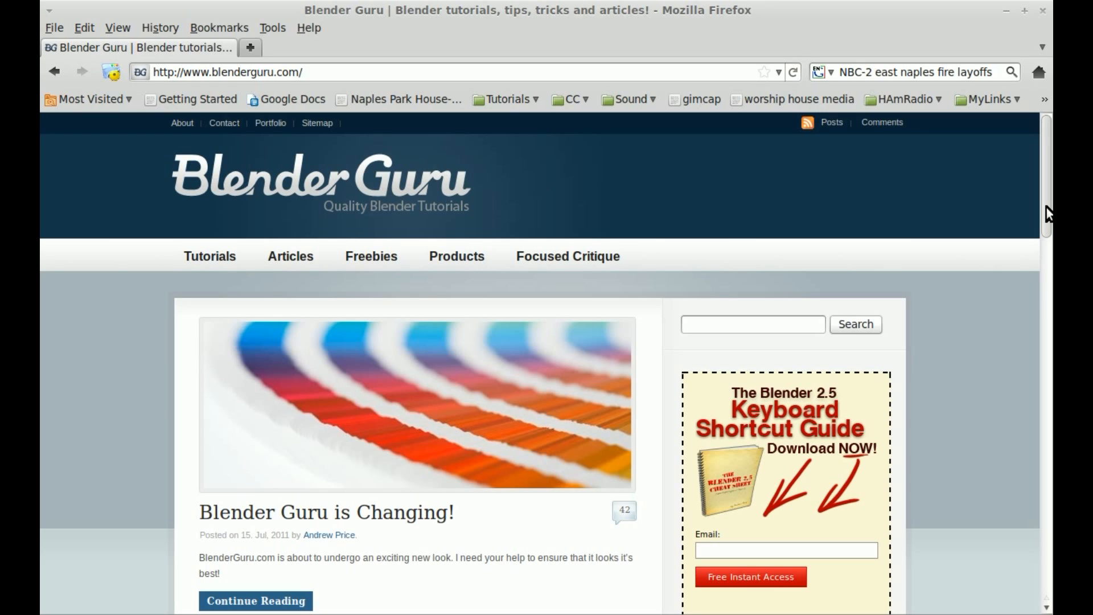
{"action": "scroll", "scroll_direction": "down", "scroll_amount": 3}
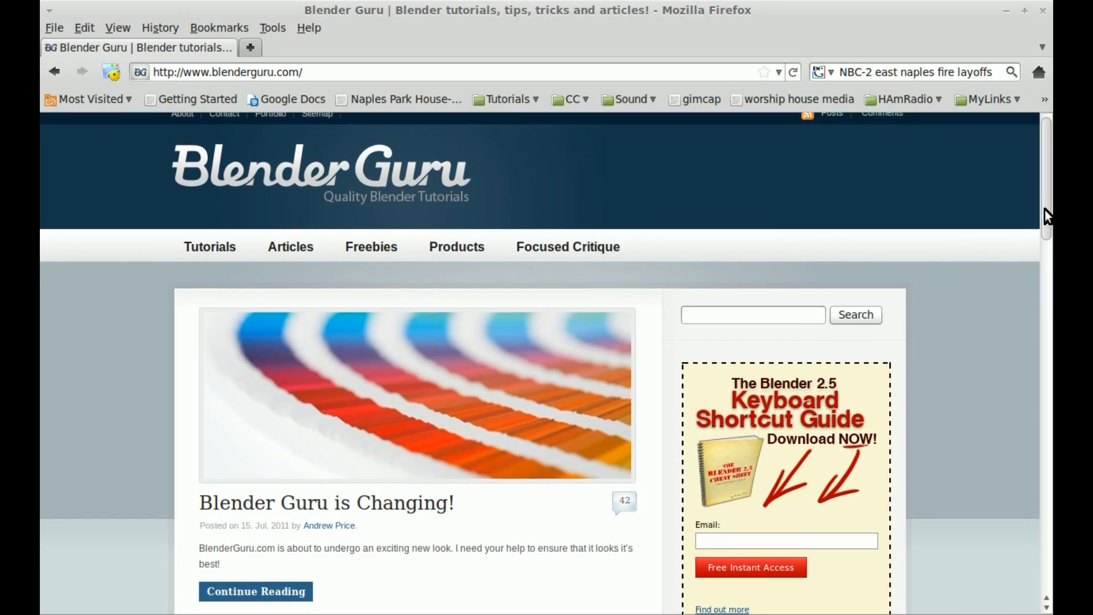
{"action": "scroll", "scroll_direction": "down", "scroll_amount": 3}
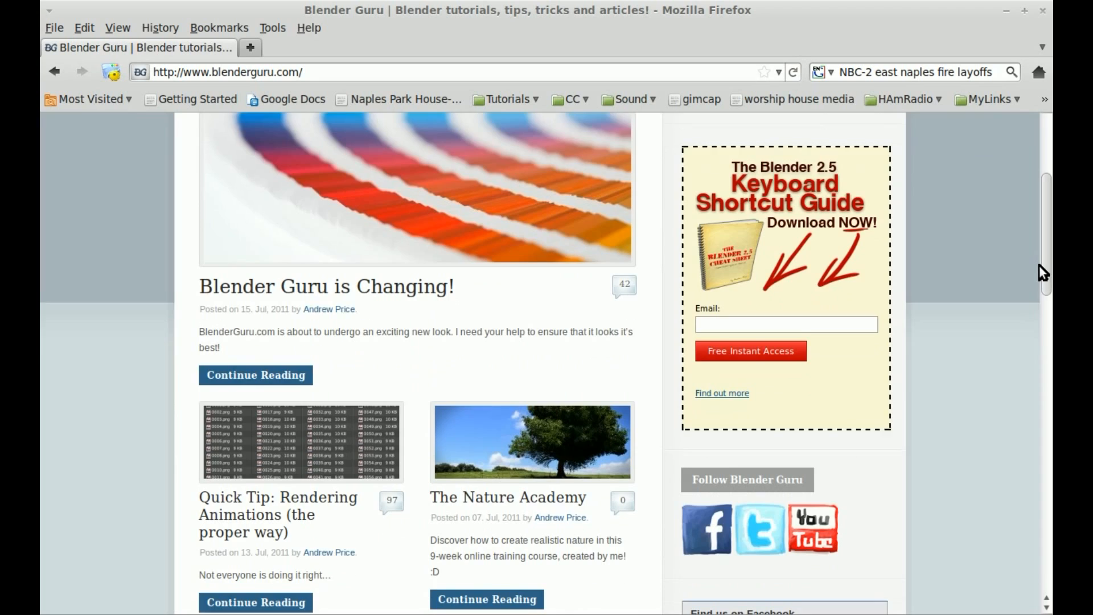
{"action": "scroll", "scroll_direction": "down", "scroll_amount": 3}
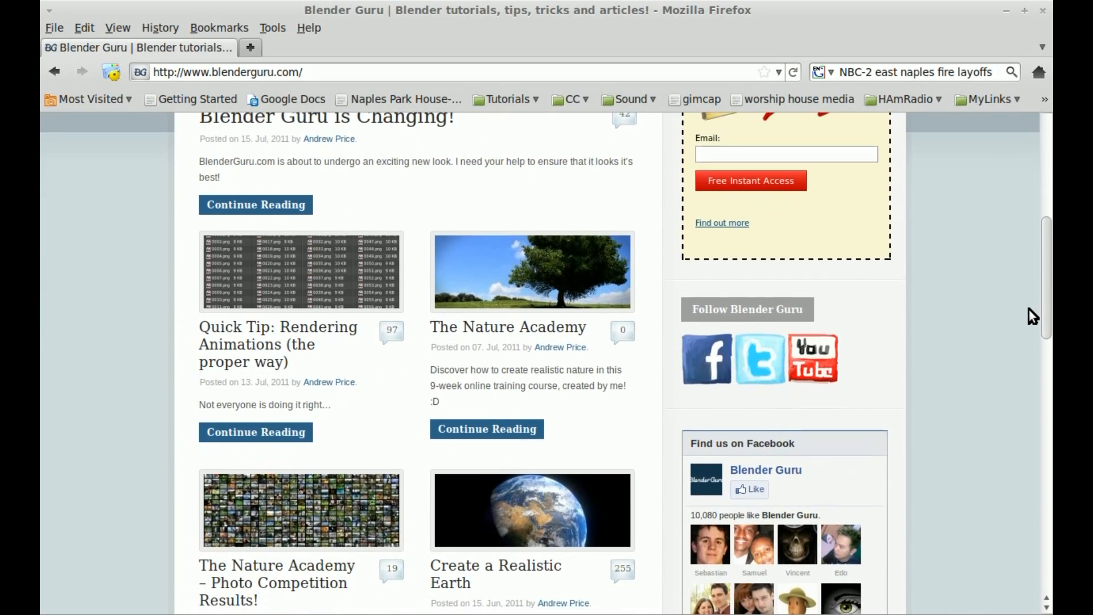
{"action": "scroll", "scroll_direction": "down", "scroll_amount": 3}
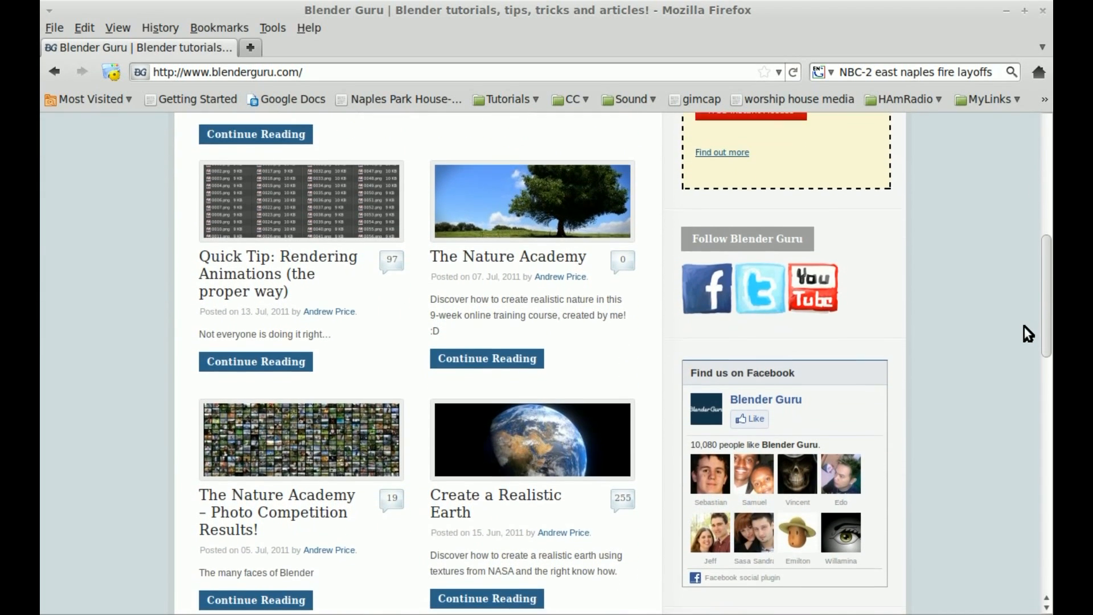
{"action": "scroll", "scroll_direction": "down", "scroll_amount": 3}
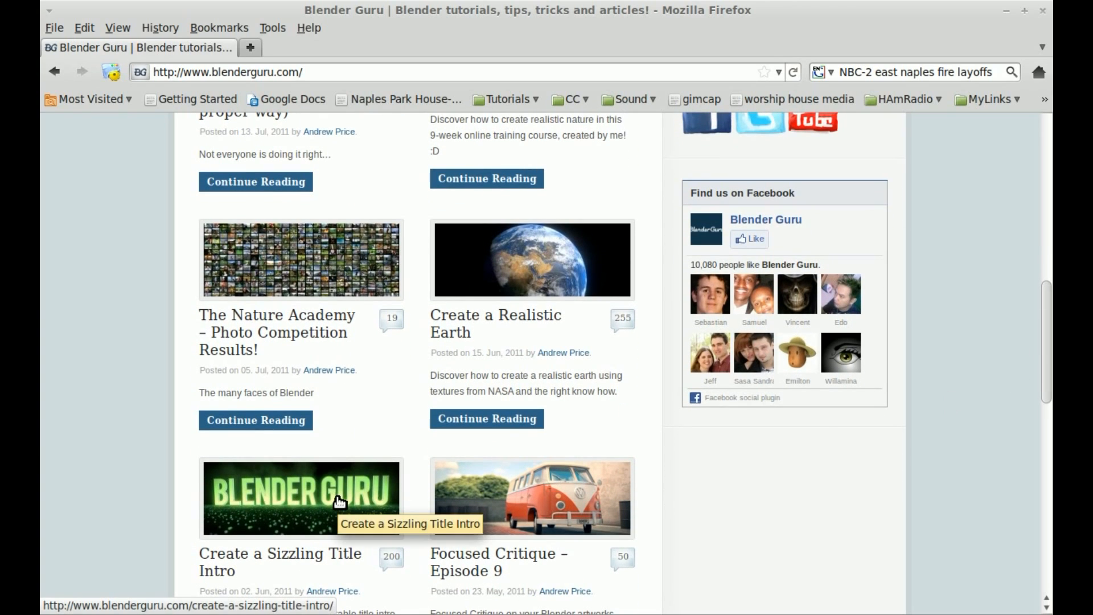
Open the Create a Sizzling Title Intro article and bring its embedded Vimeo player into view.
{"action": "left_click", "coordinate": [487, 419]}
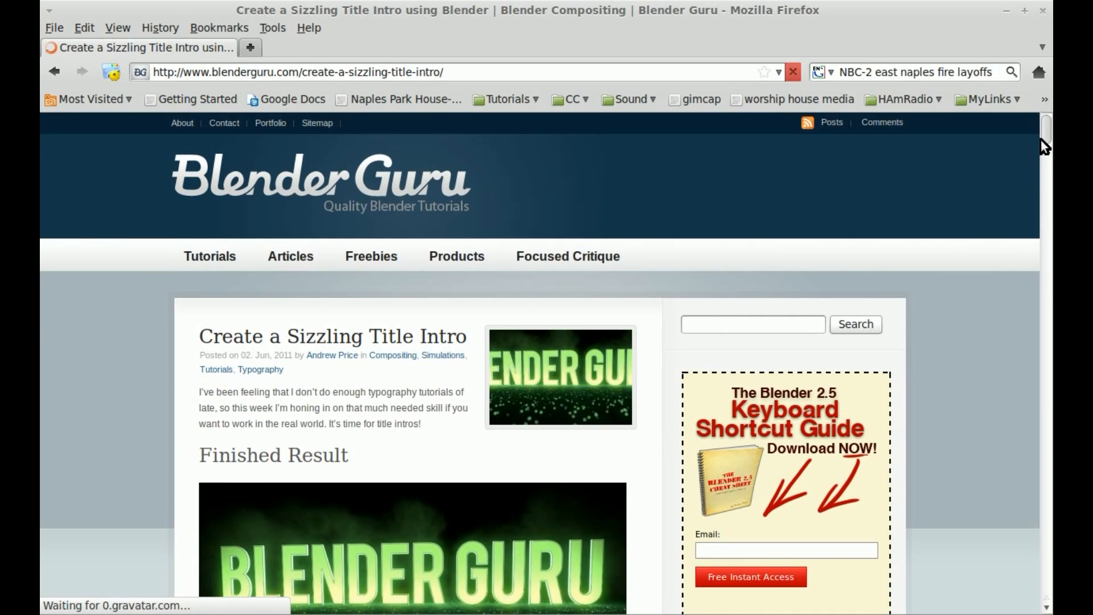
{"action": "scroll", "scroll_direction": "down", "scroll_amount": 3}
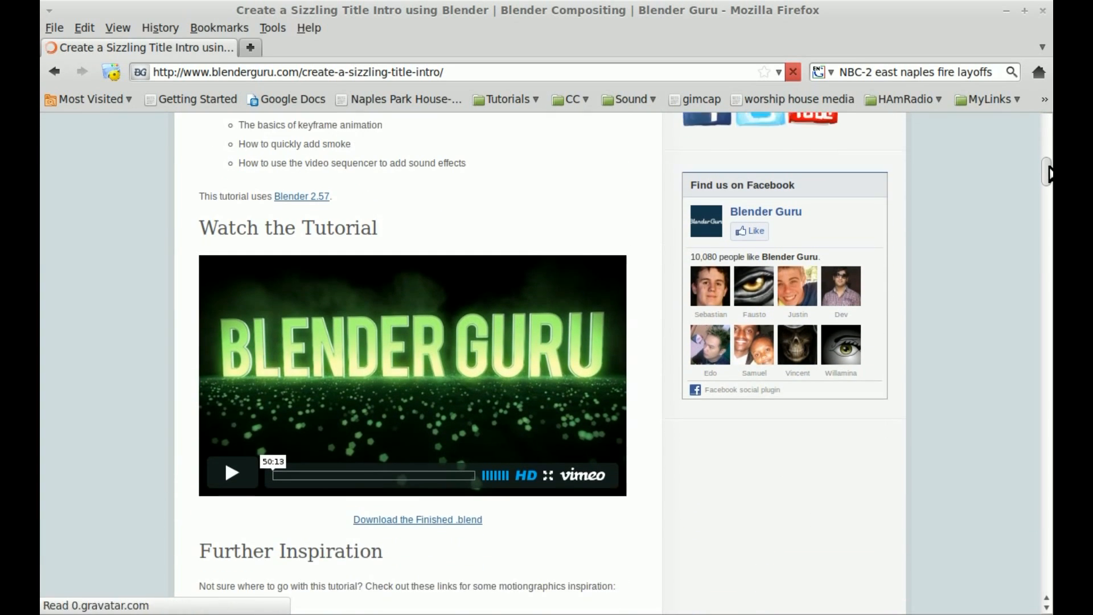
{"action": "scroll", "scroll_direction": "down", "scroll_amount": 3}
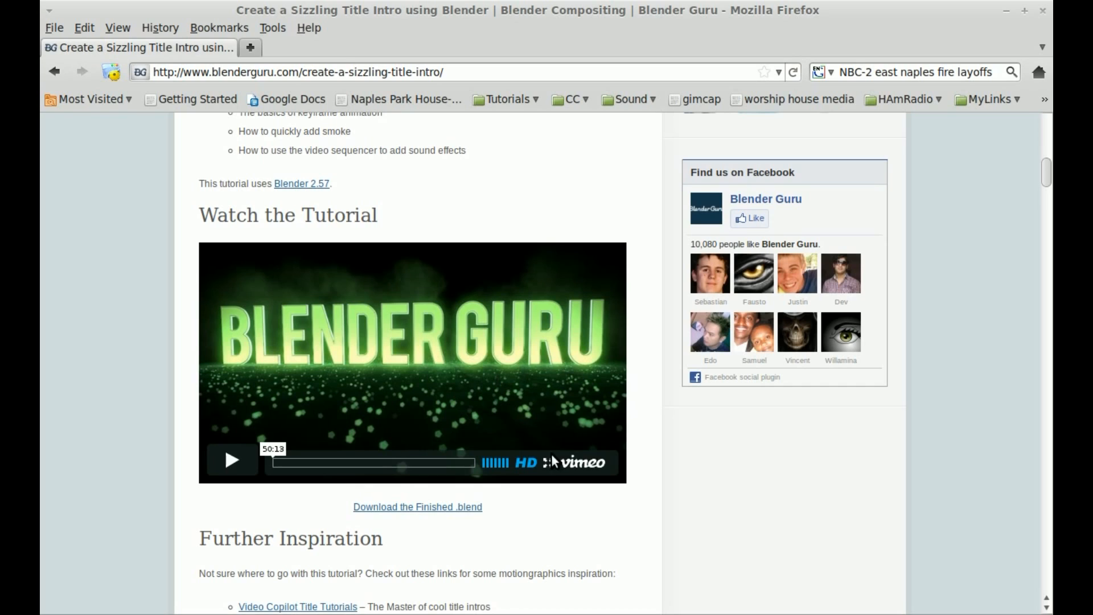
Open the tutorial's own Vimeo page in a new tab and check its About/download details.
{"action": "left_click", "coordinate": [586, 462]}
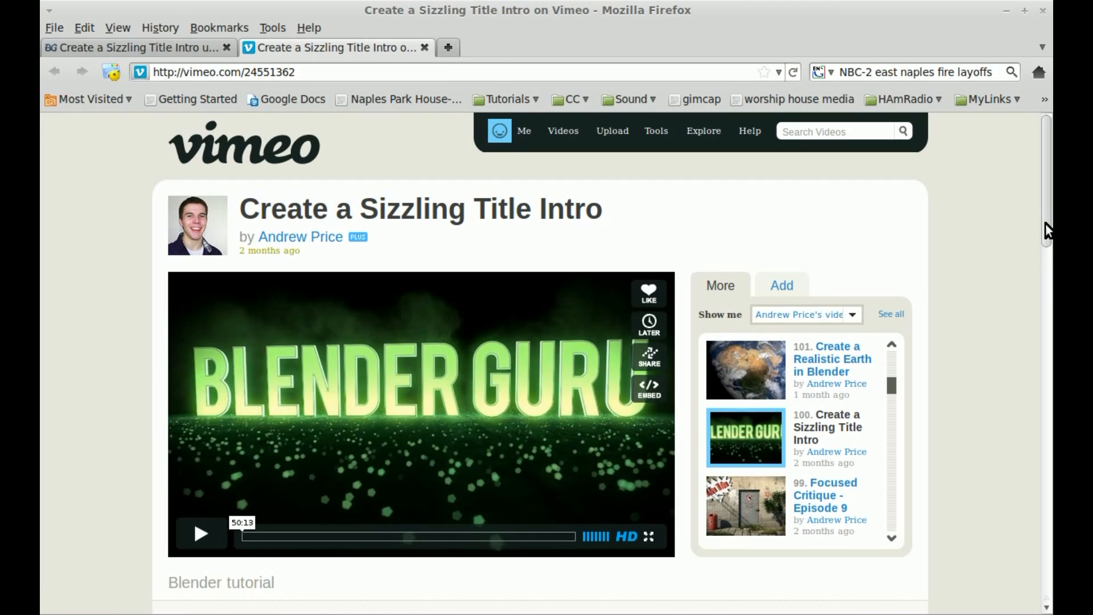
{"action": "scroll", "scroll_direction": "down", "scroll_amount": 3}
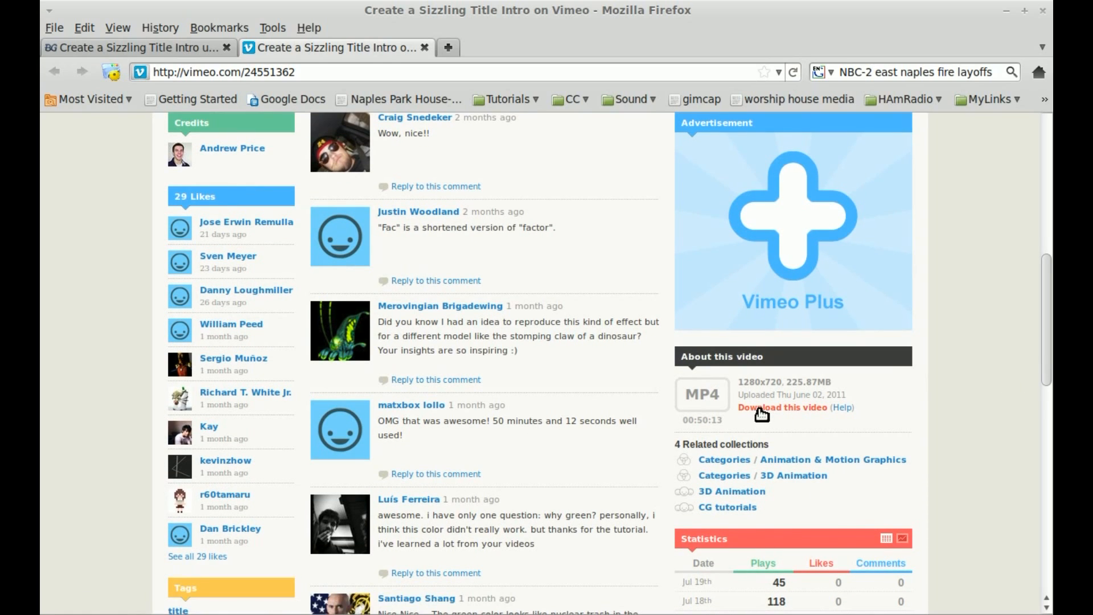
{"action": "mouse_move", "coordinate": [761, 414]}
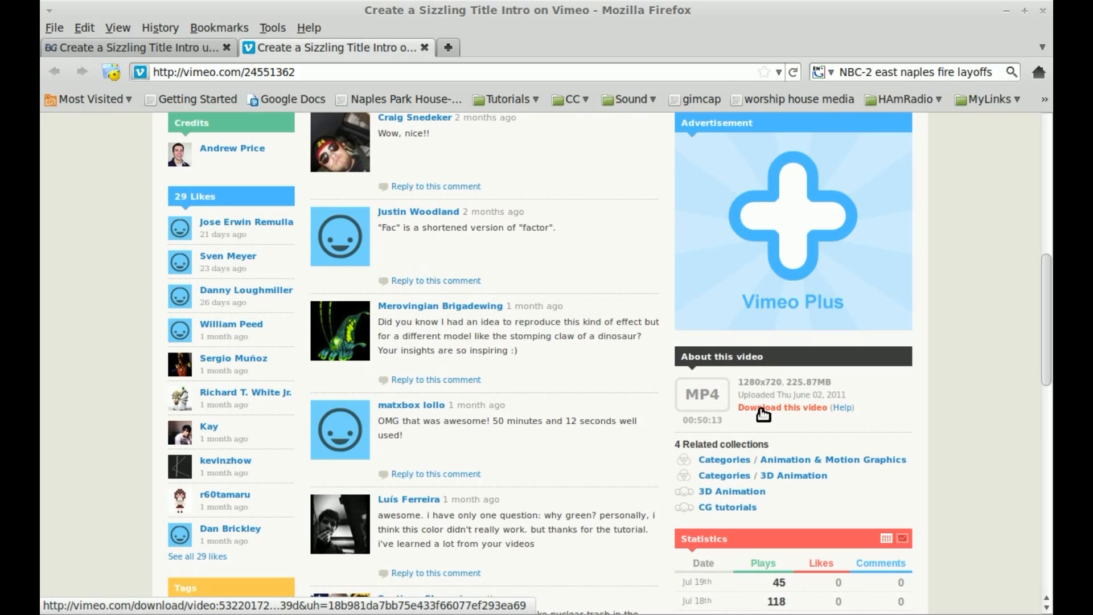
{"action": "mouse_move", "coordinate": [786, 410]}
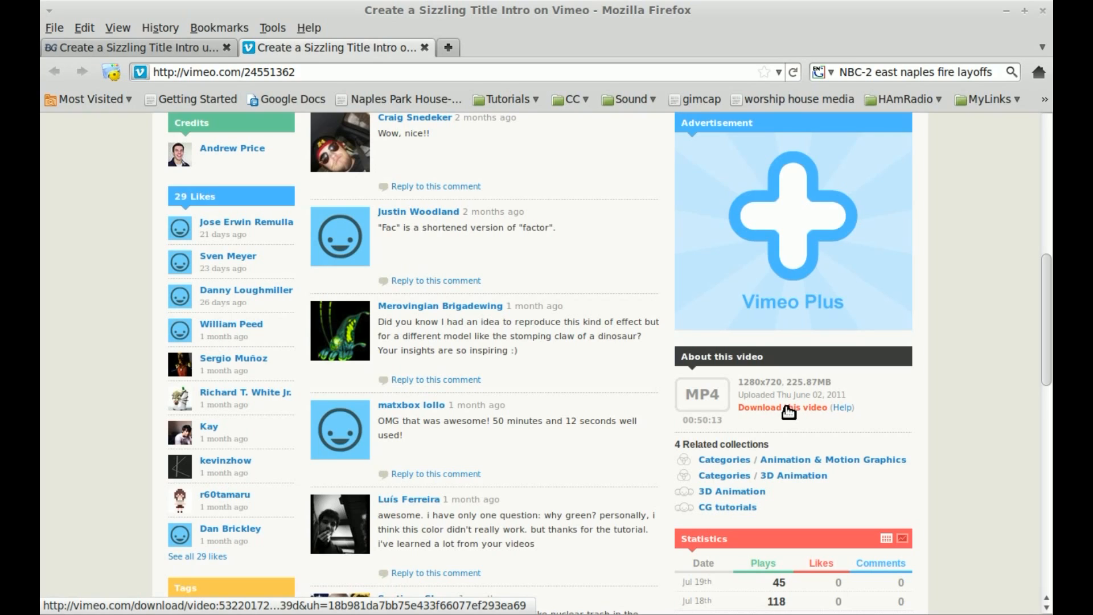
{"action": "mouse_move", "coordinate": [783, 408]}
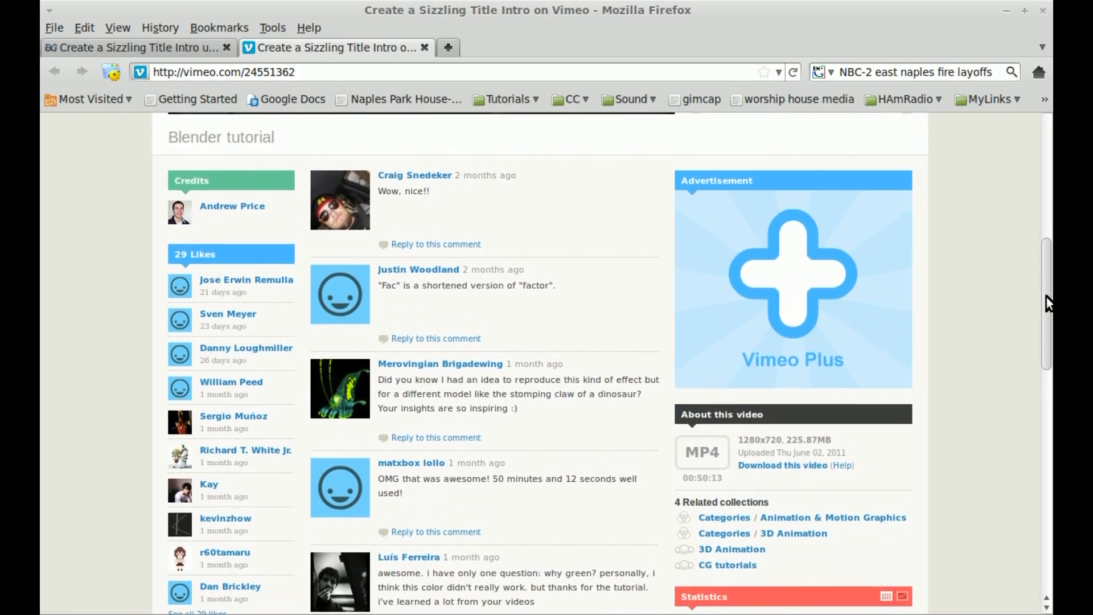
{"action": "scroll", "scroll_direction": "up", "scroll_amount": 3}
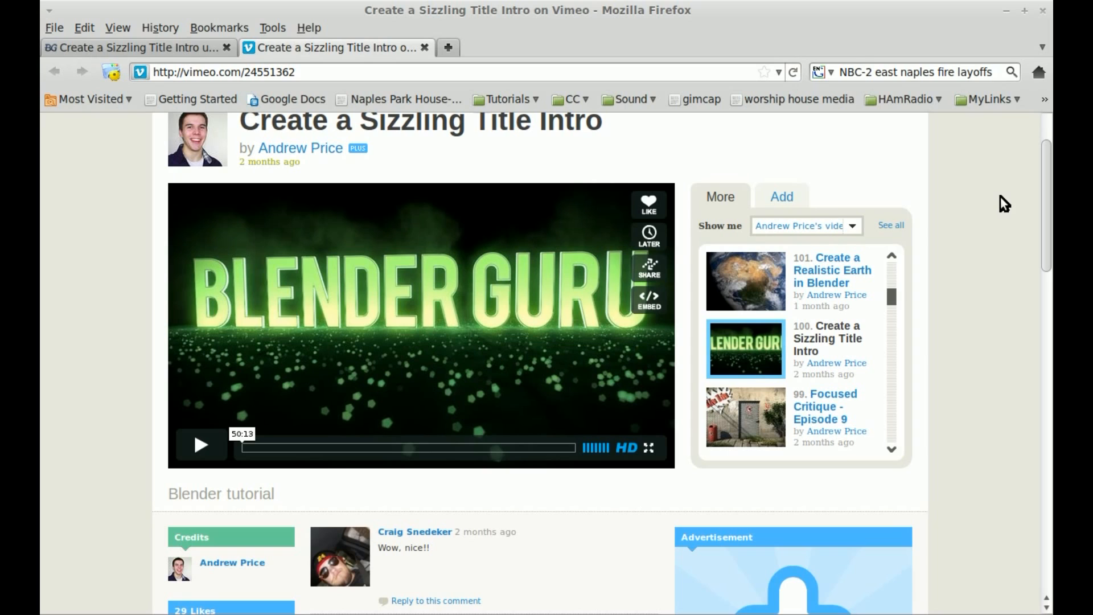
Show the Web Console and start the Vimeo video so its MP4 request gets logged.
{"action": "key", "text": "F12"}
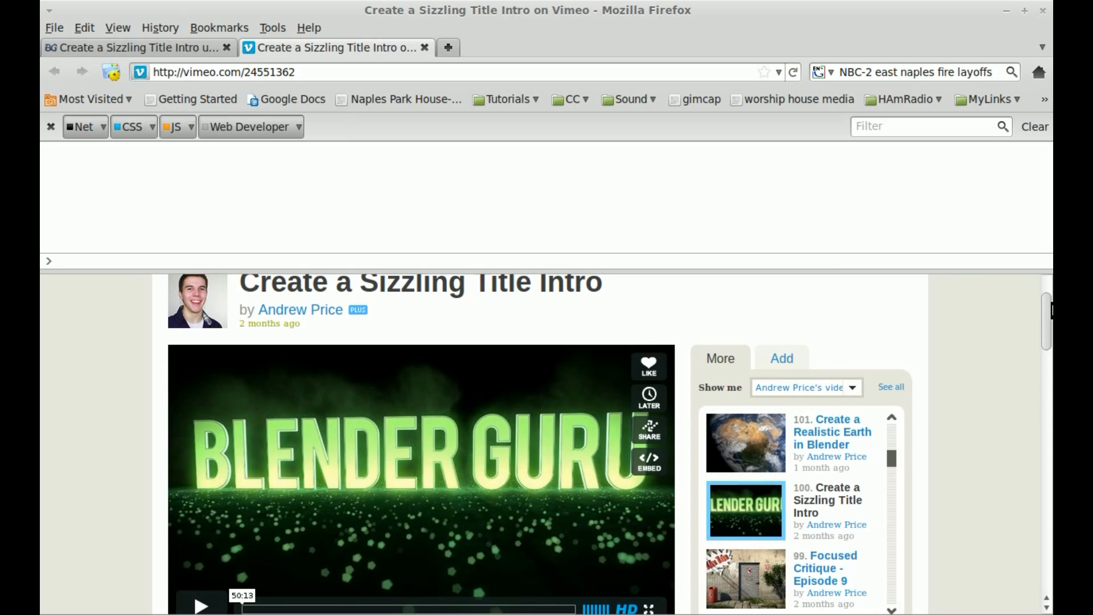
{"action": "scroll", "scroll_direction": "down", "scroll_amount": 3}
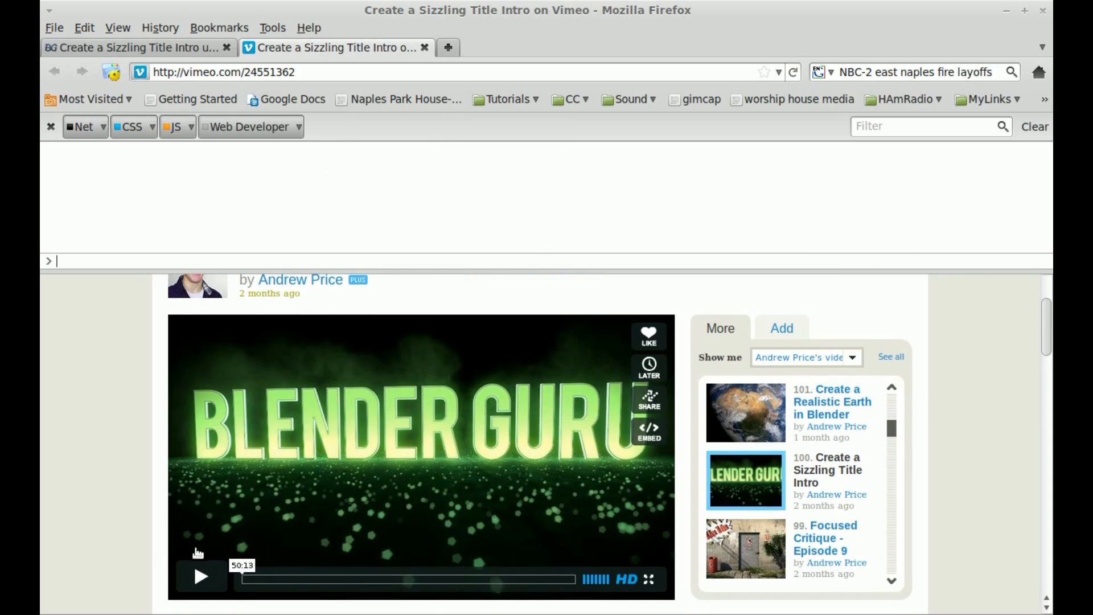
{"action": "left_click", "coordinate": [201, 592]}
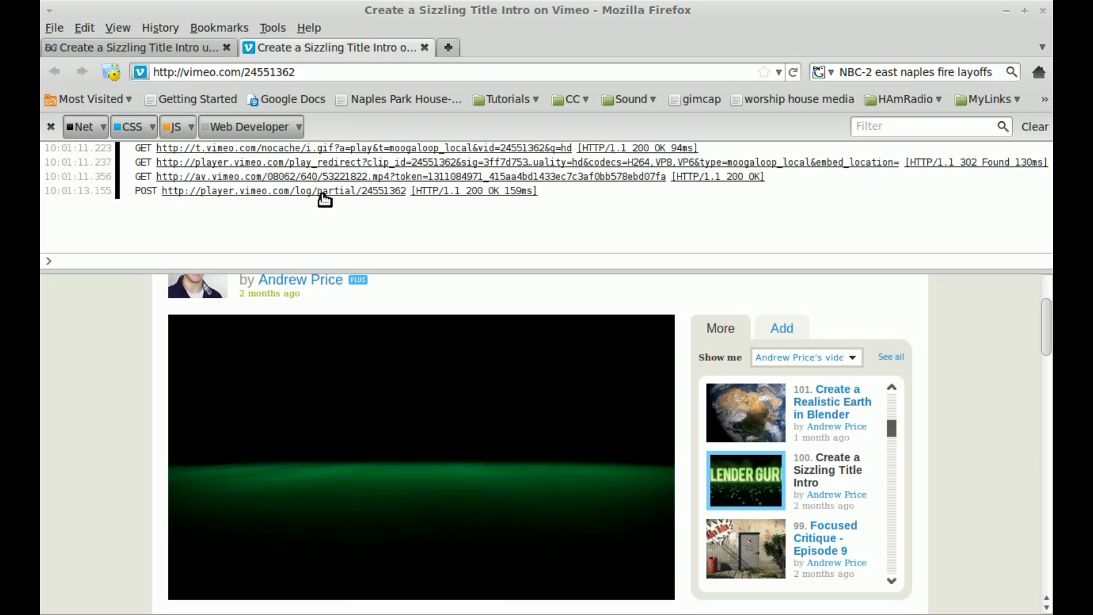
{"action": "mouse_move", "coordinate": [376, 181]}
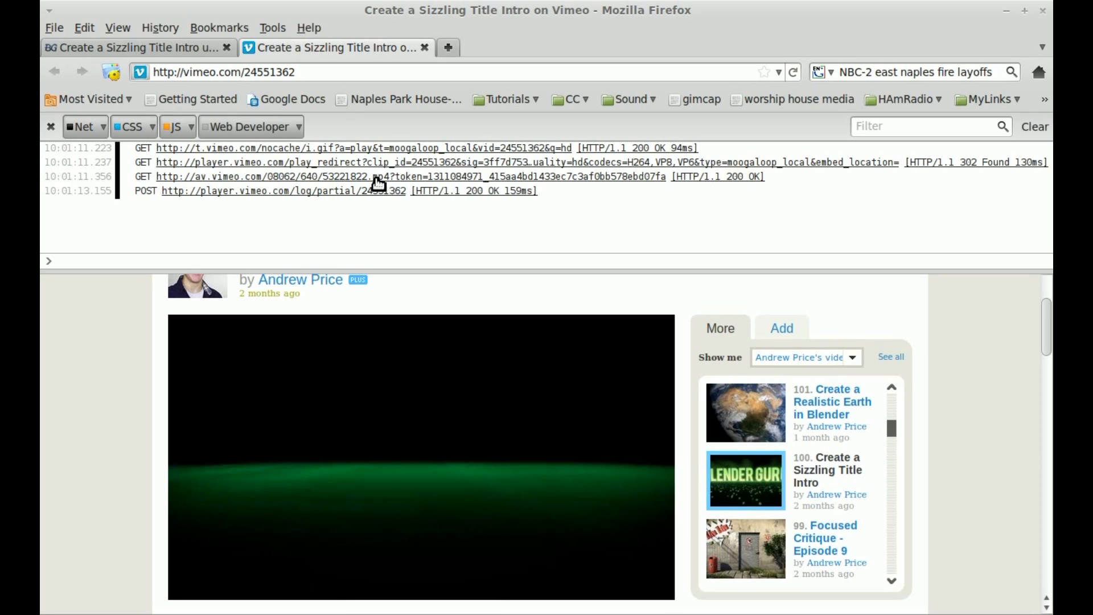
{"action": "mouse_move", "coordinate": [391, 180]}
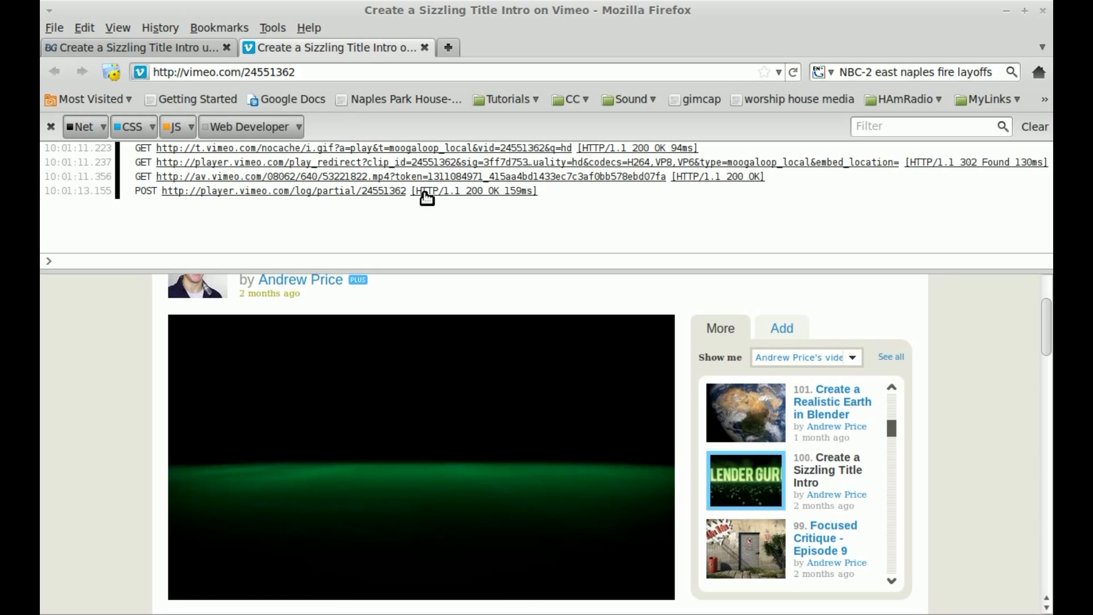
{"action": "left_click", "coordinate": [914, 126]}
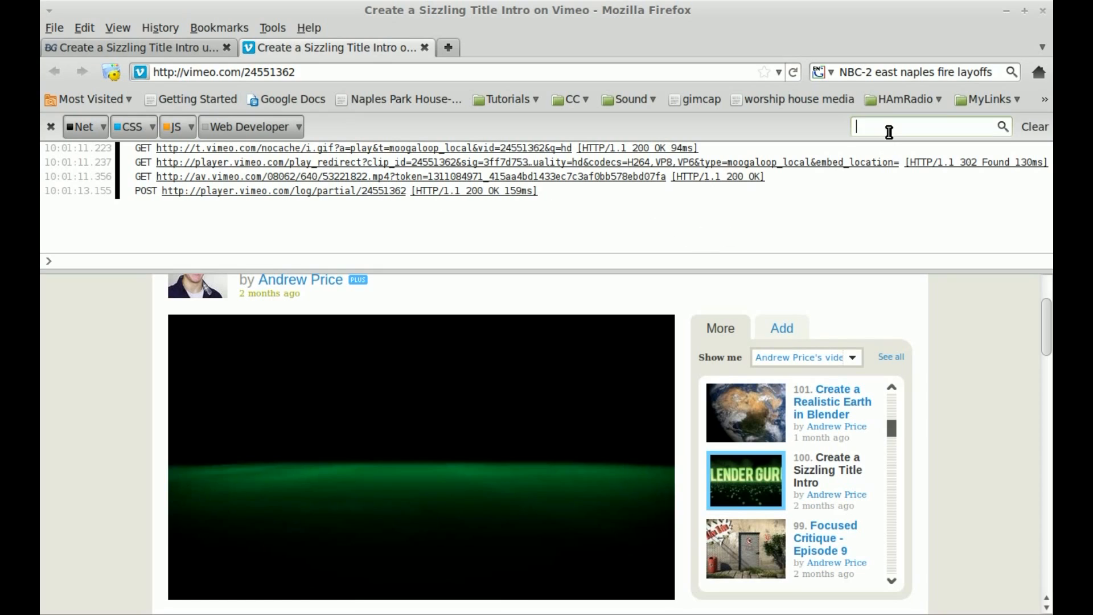
{"action": "type", "text": "mp4"}
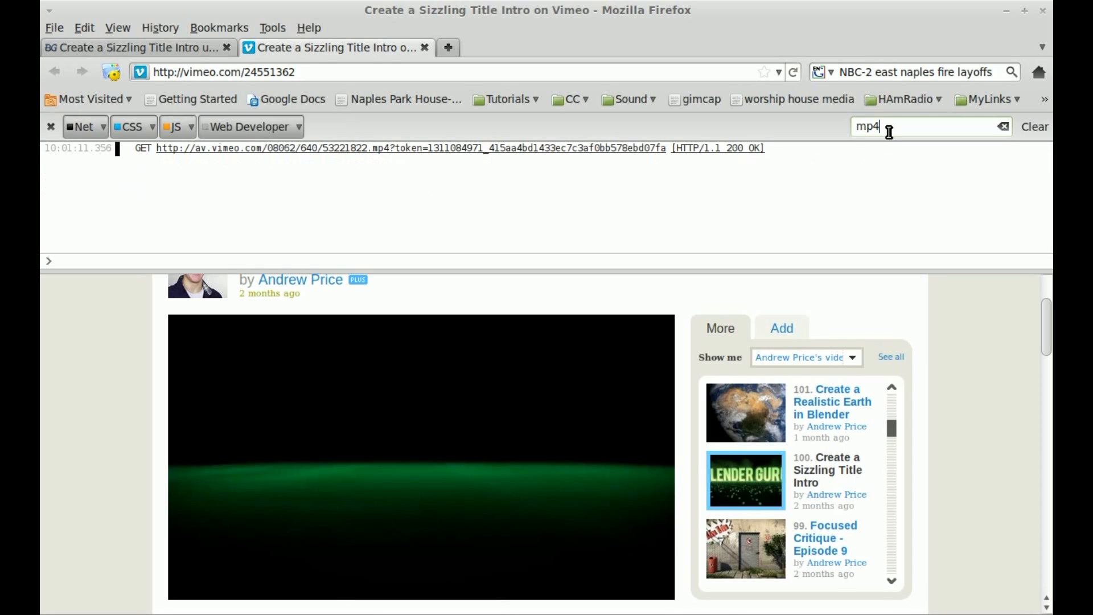
{"action": "key", "text": "BackSpace"}
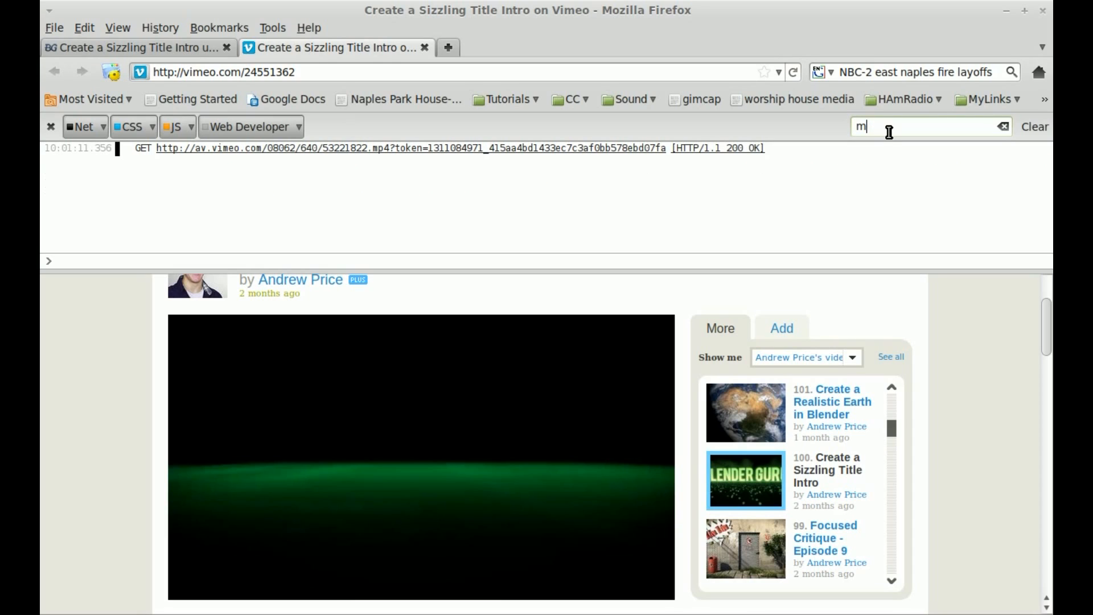
{"action": "type", "text": "flv"}
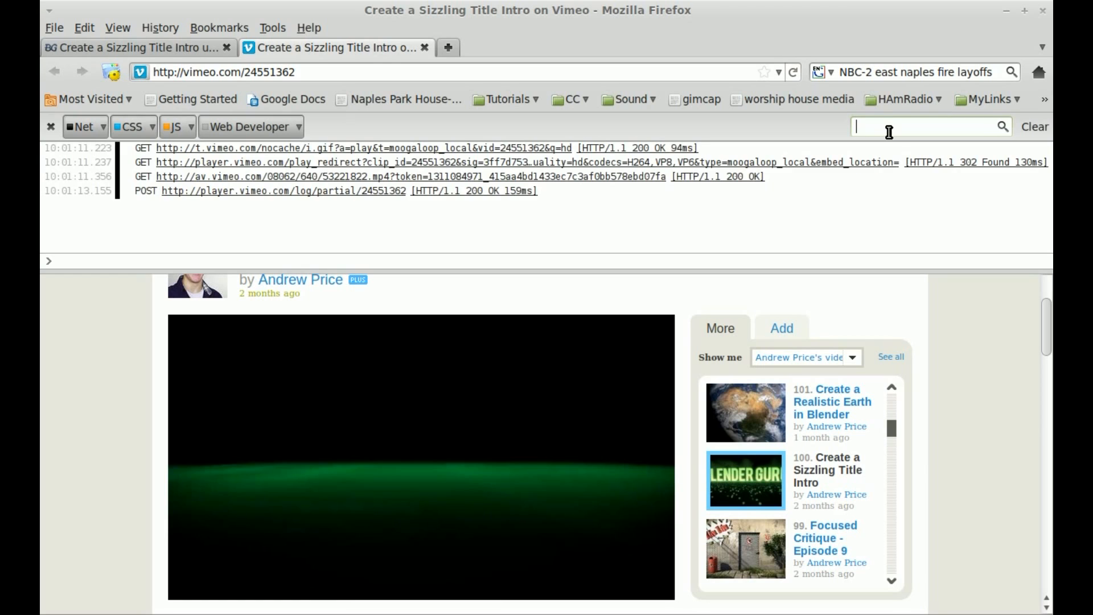
{"action": "type", "text": "og"}
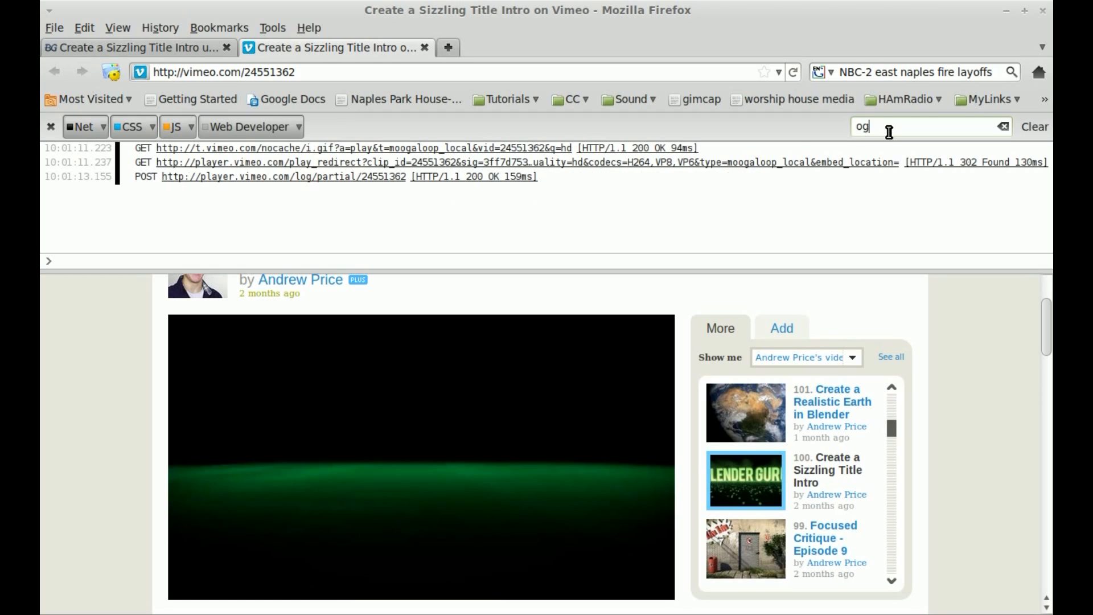
{"action": "left_click", "coordinate": [1002, 127]}
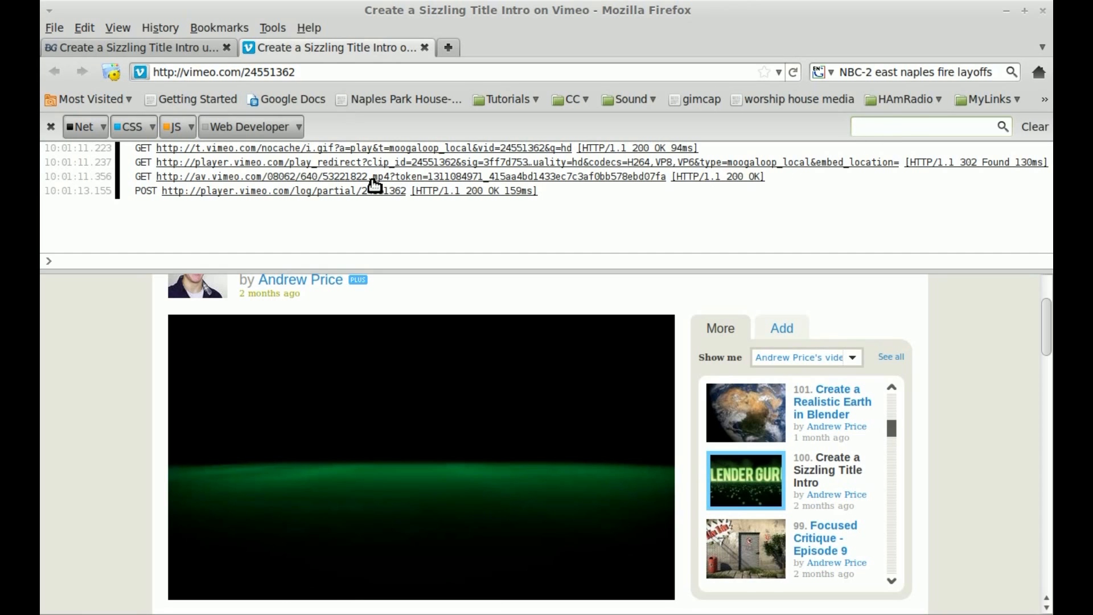
Copy the av.vimeo.com MP4 request address from the console and launch Terminal.
{"action": "right_click", "coordinate": [374, 177]}
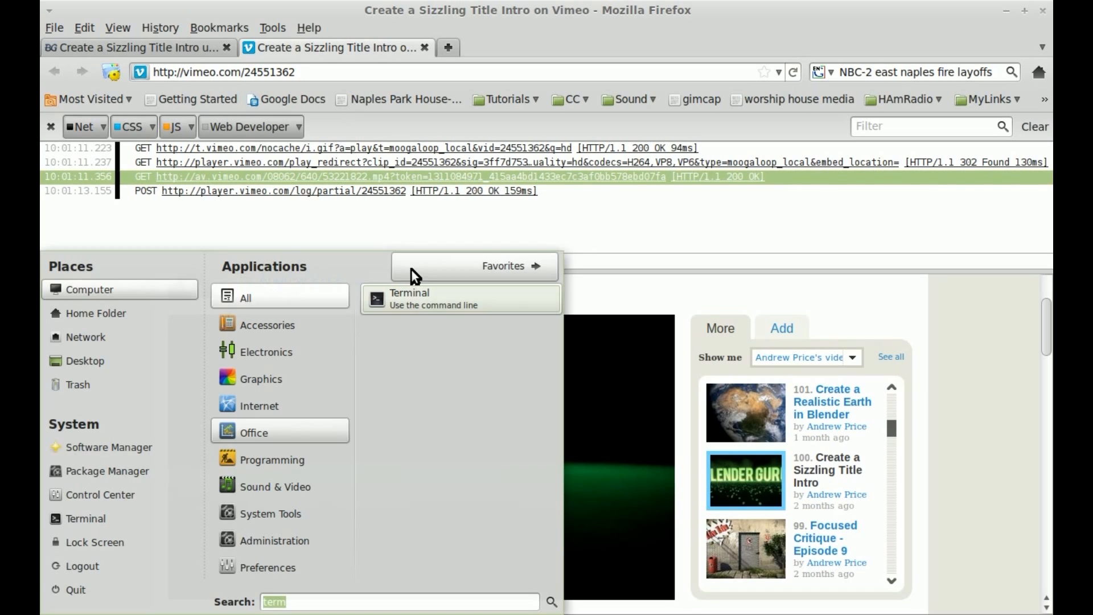
{"action": "left_click", "coordinate": [433, 299]}
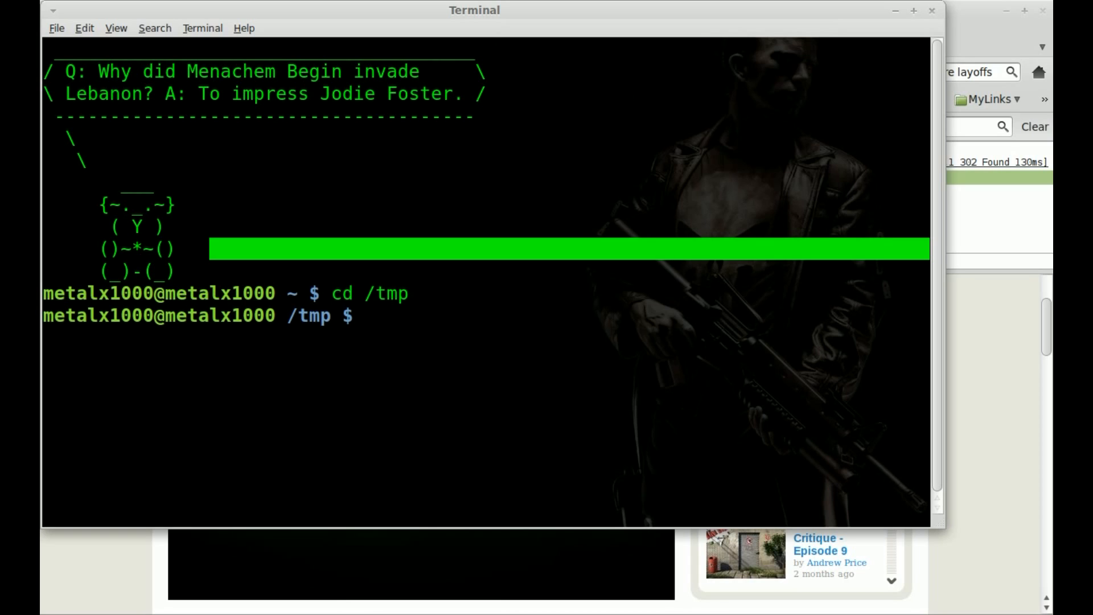
Stream the copied Vimeo MP4 URL in mplayer from /tmp.
{"action": "type", "text": "mpla"}
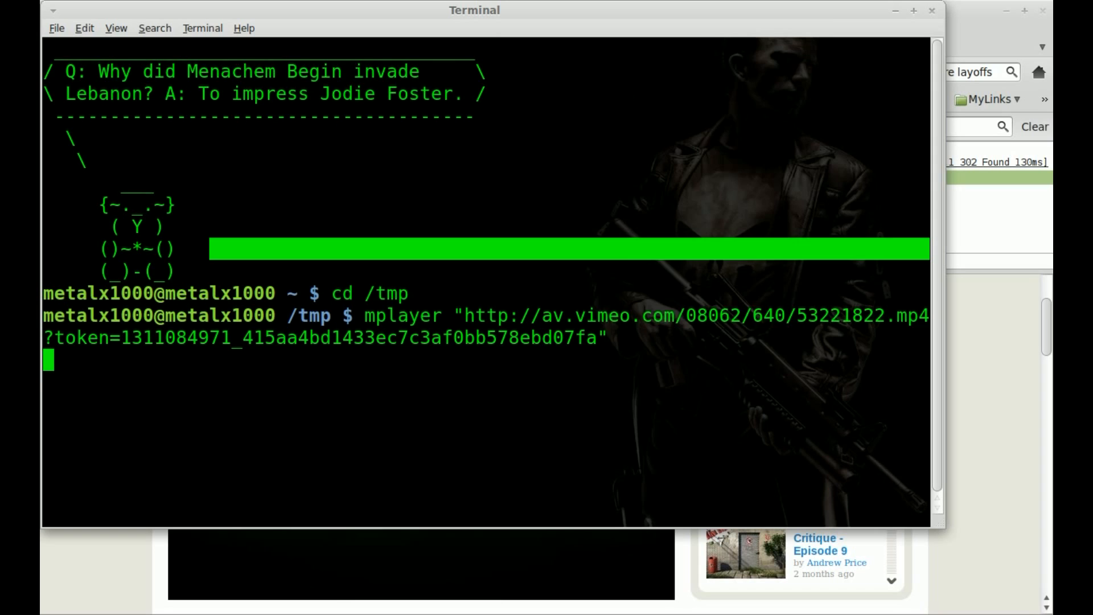
{"action": "key", "text": "Return"}
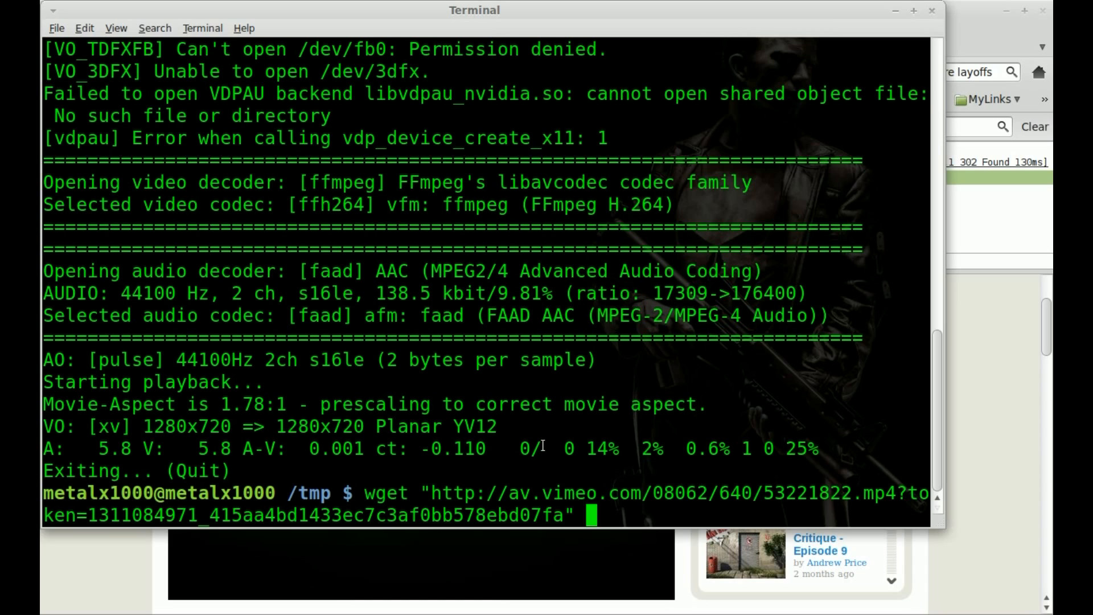
Run wget on the Vimeo MP4 URL saving it as blenderGuru.mp4, then interrupt after it starts.
{"action": "type", "text": "-"}
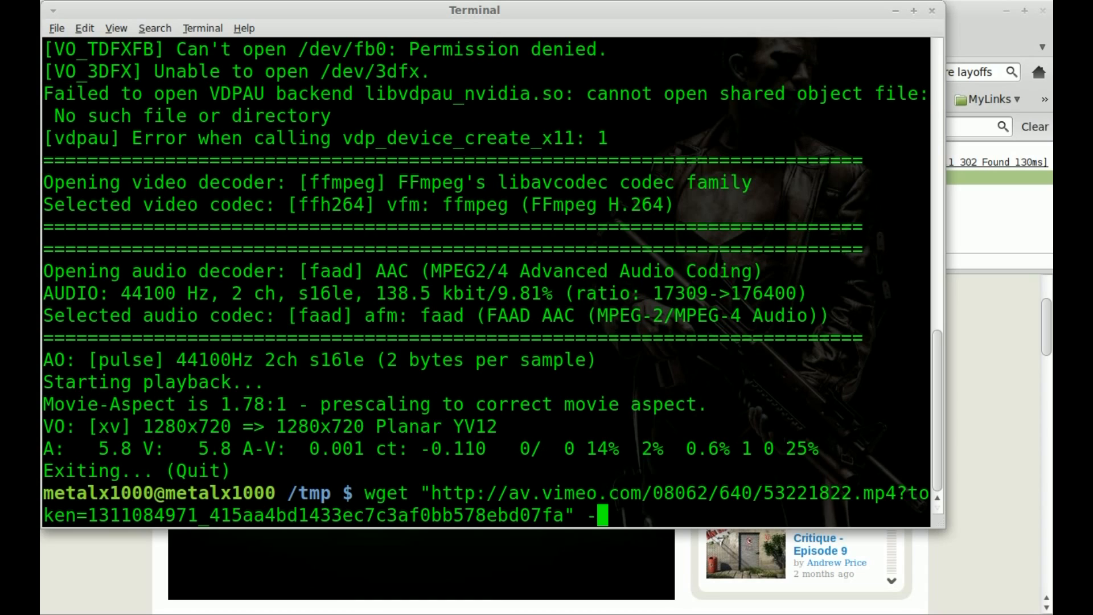
{"action": "type", "text": "O"}
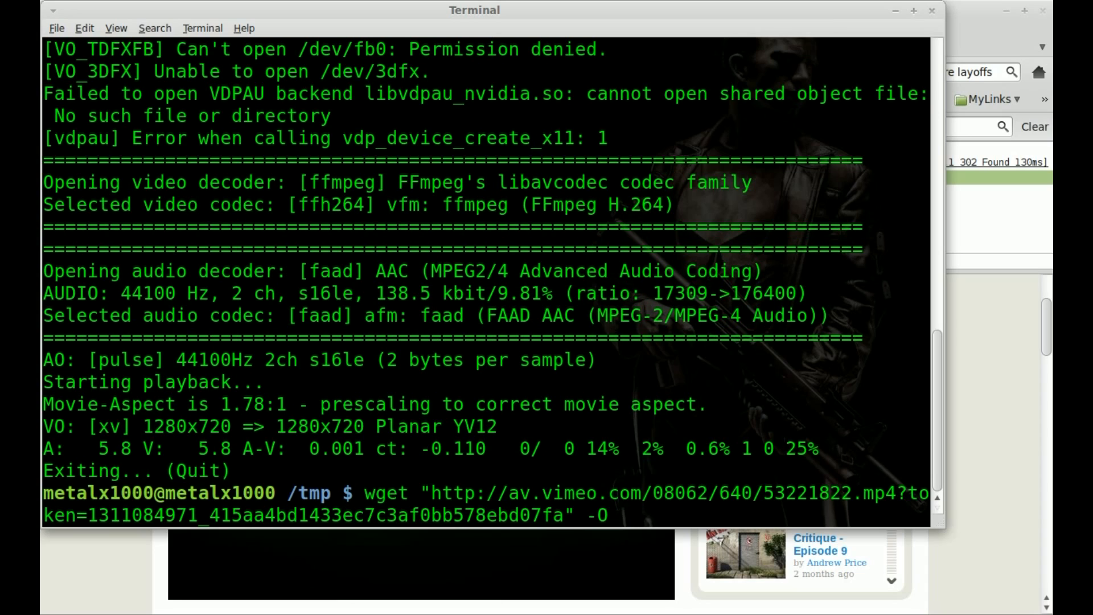
{"action": "type", "text": "blenderGi"}
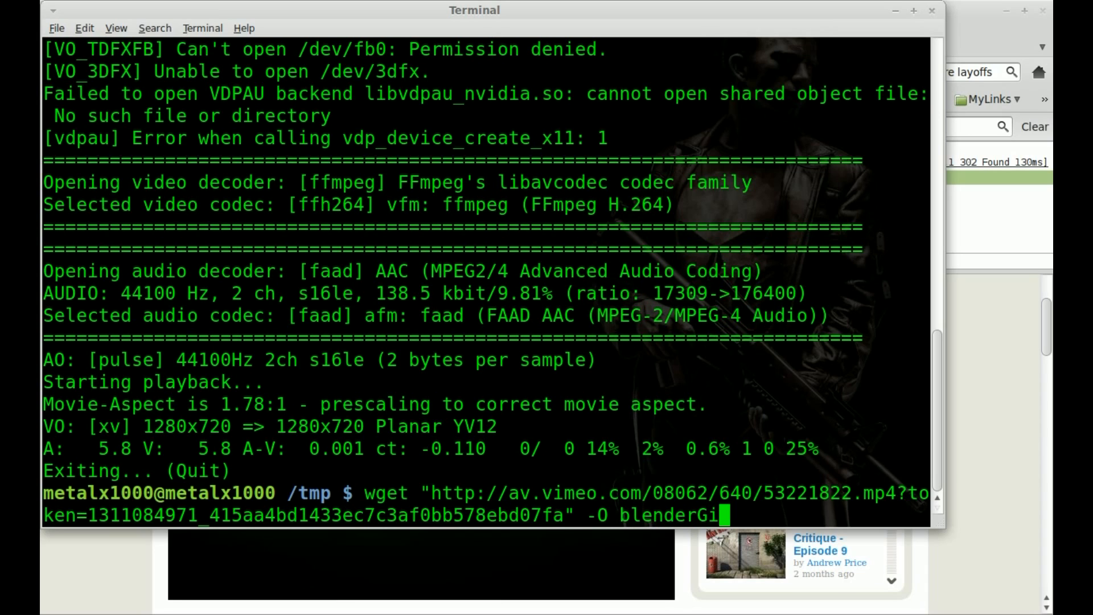
{"action": "type", "text": "ru"}
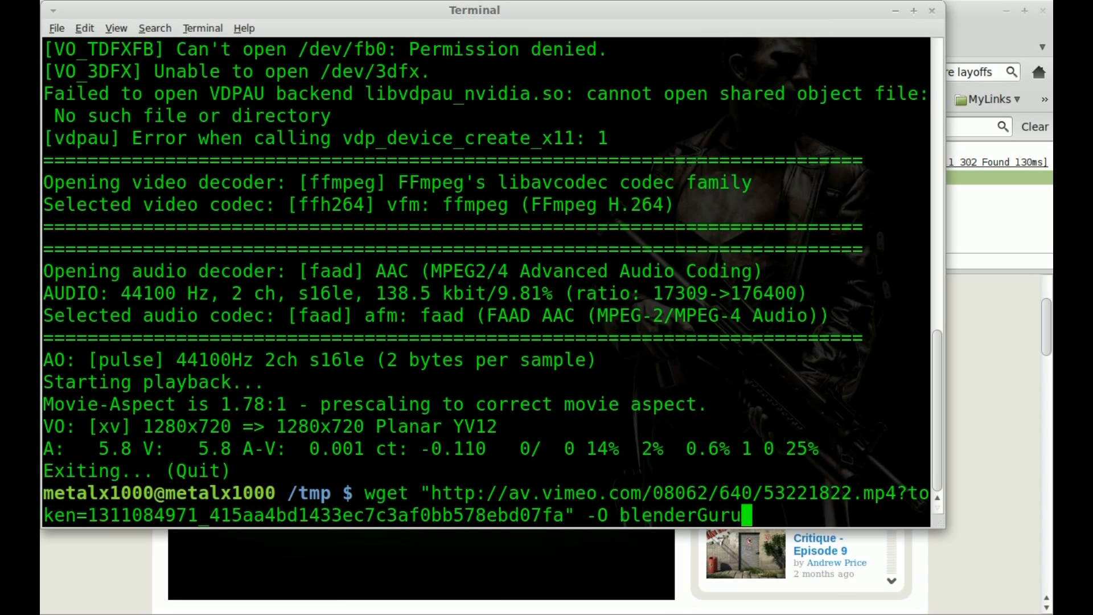
{"action": "type", "text": "."}
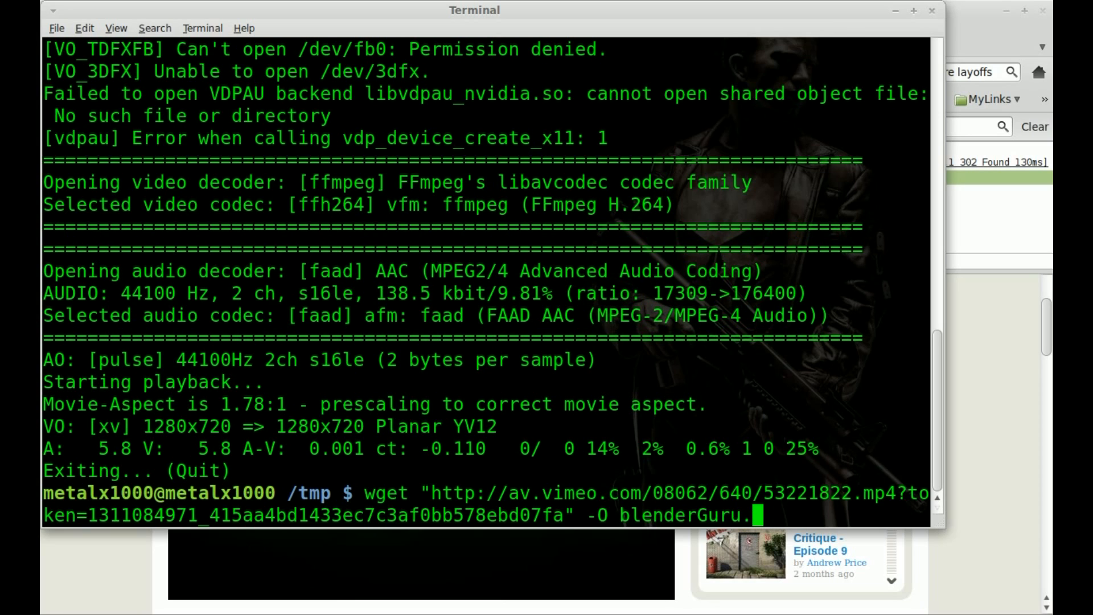
{"action": "key", "text": "Return"}
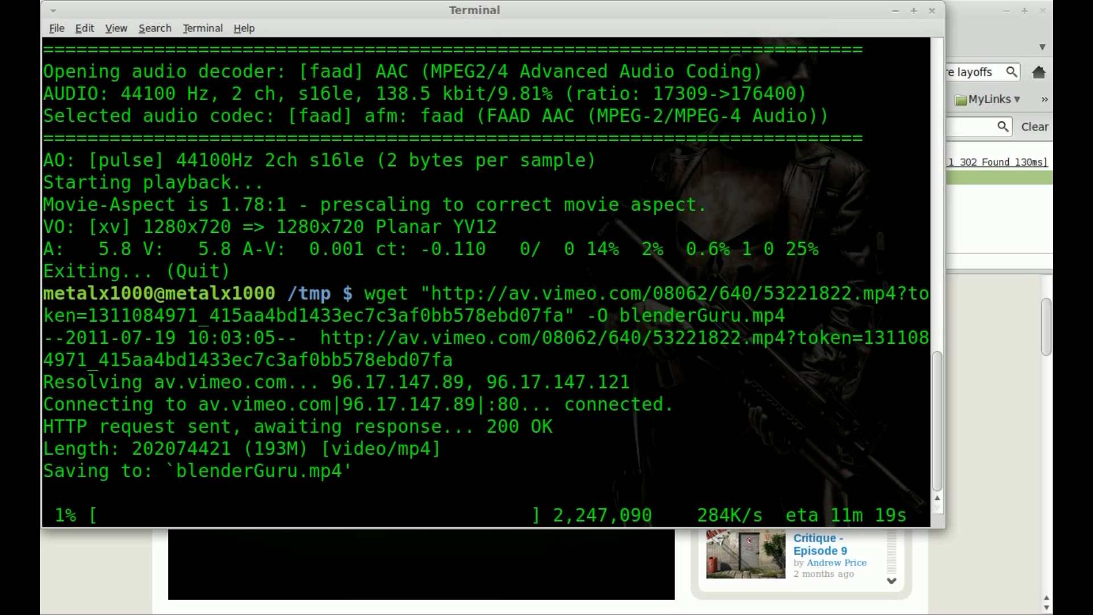
{"action": "key", "text": "ctrl+c"}
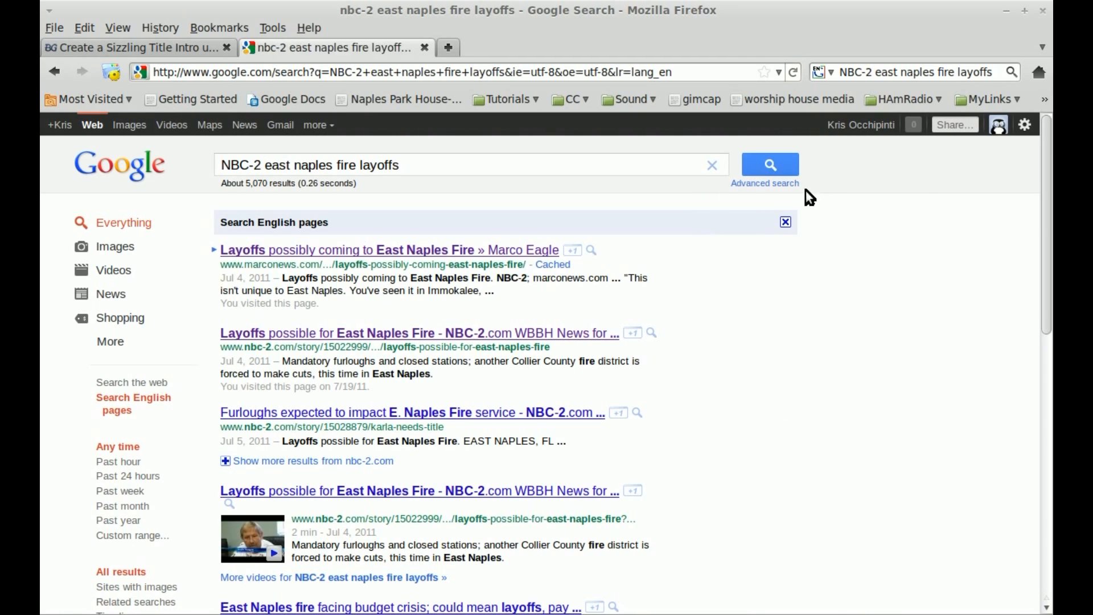
{"action": "mouse_move", "coordinate": [437, 339]}
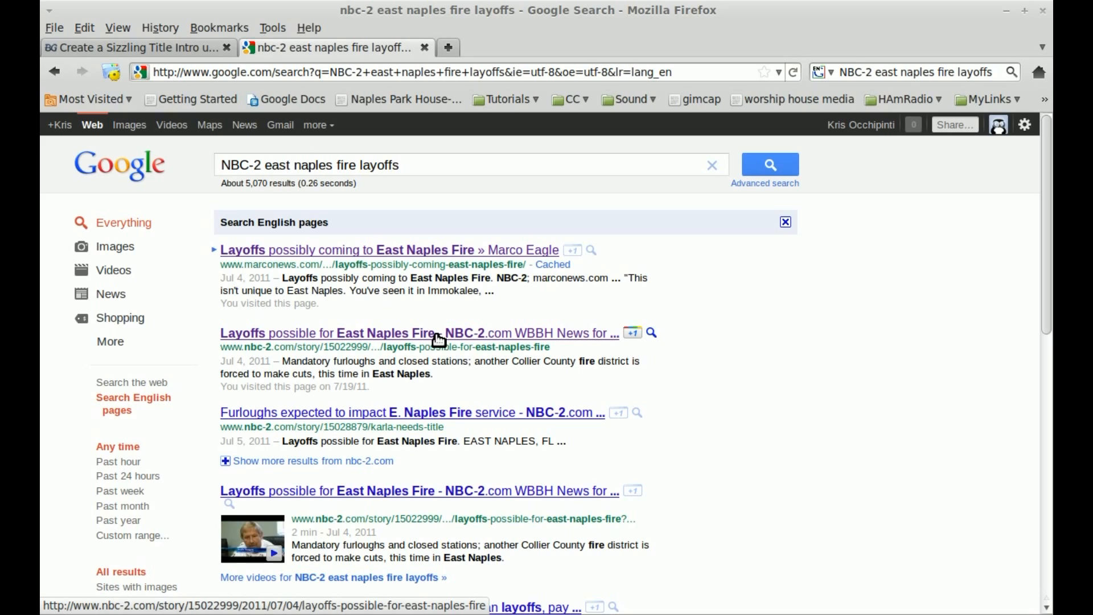
{"action": "mouse_move", "coordinate": [436, 343]}
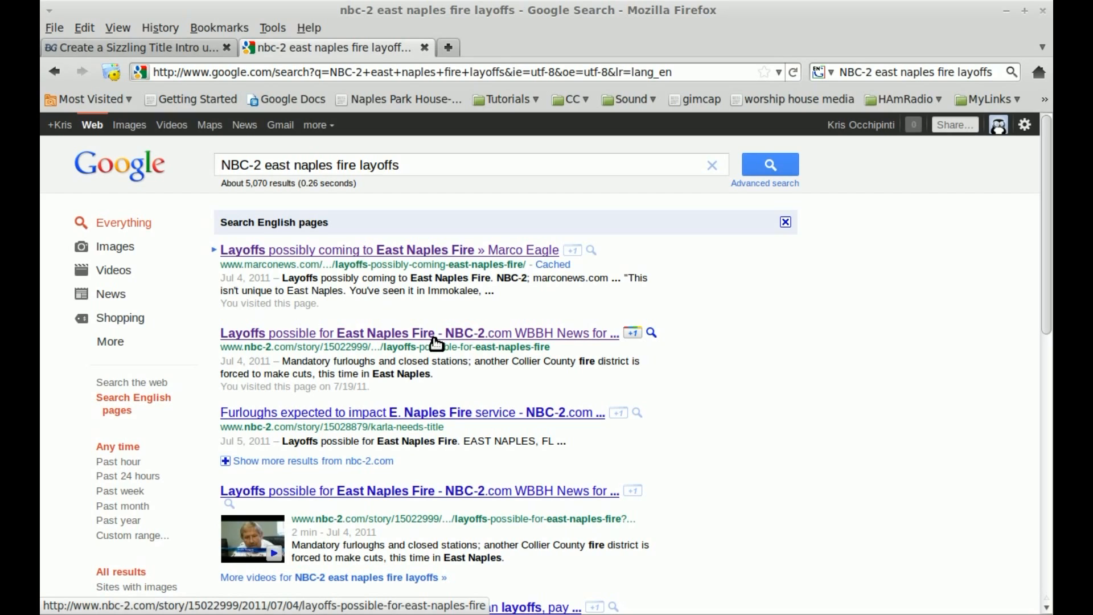
{"action": "mouse_move", "coordinate": [425, 339]}
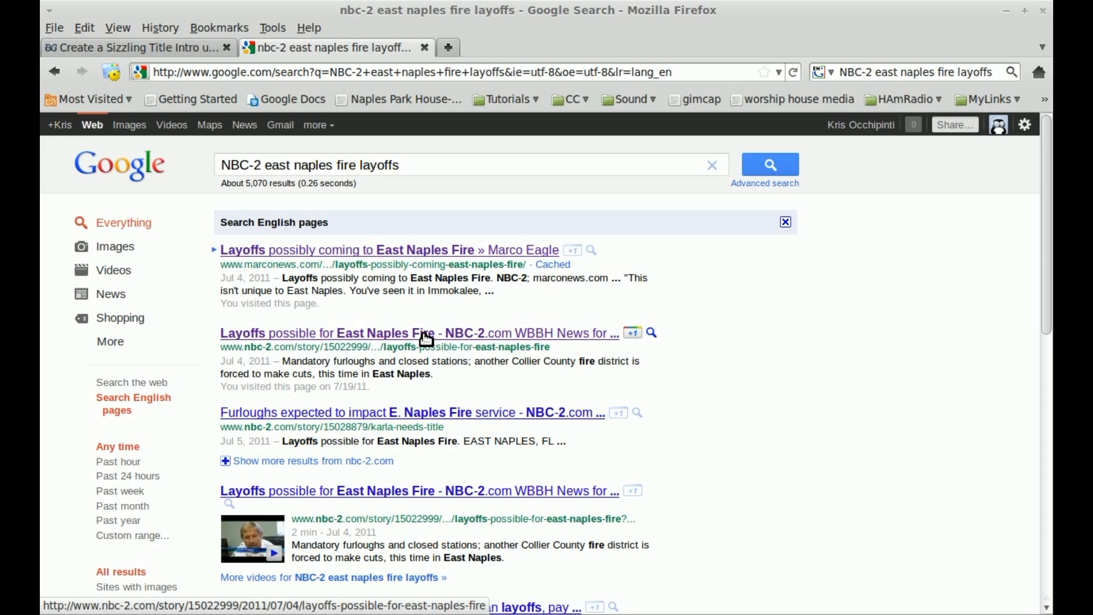
Open the 'Layoffs possible for East Naples Fire - NBC-2.com' result from Google.
{"action": "left_click", "coordinate": [412, 332]}
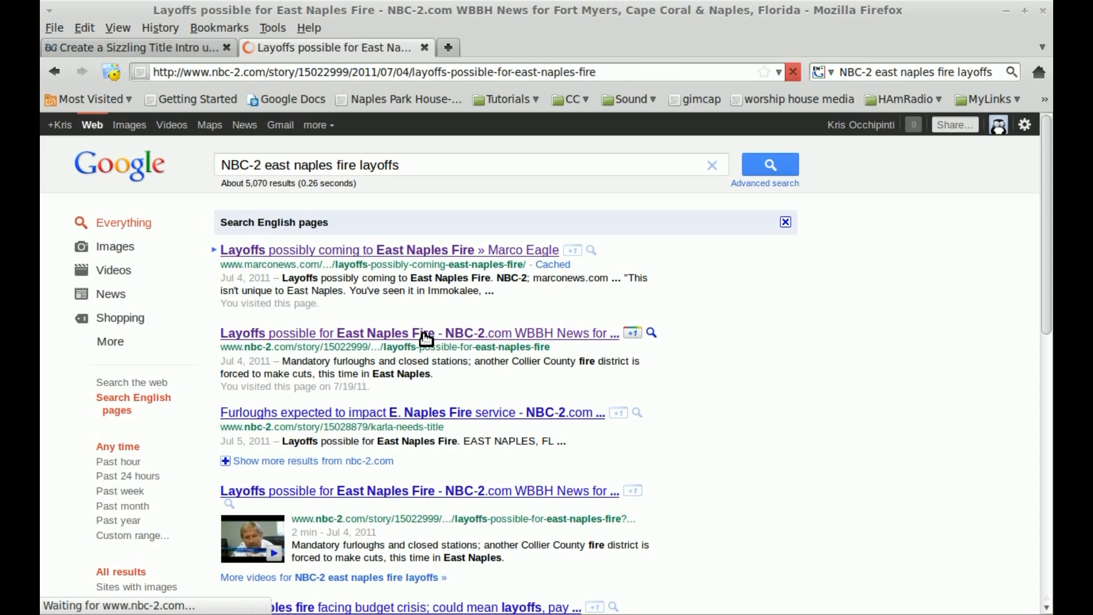
{"action": "left_click", "coordinate": [421, 332]}
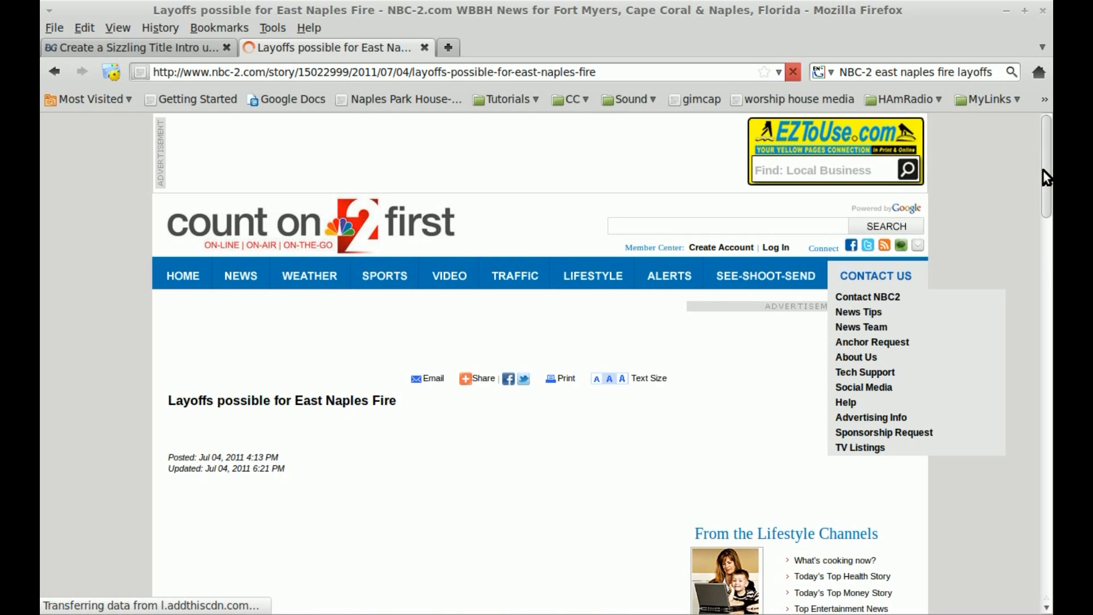
Show the Web Console, play the NBC-2 news video and filter the log by 'mp4'.
{"action": "scroll", "scroll_direction": "down", "scroll_amount": 3}
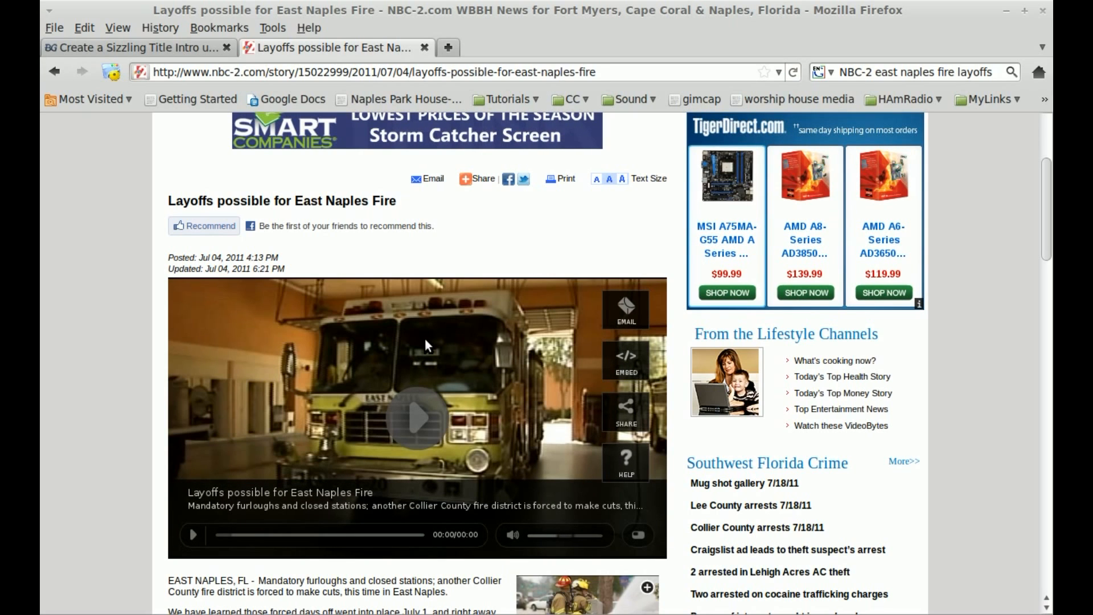
{"action": "key", "text": "F12"}
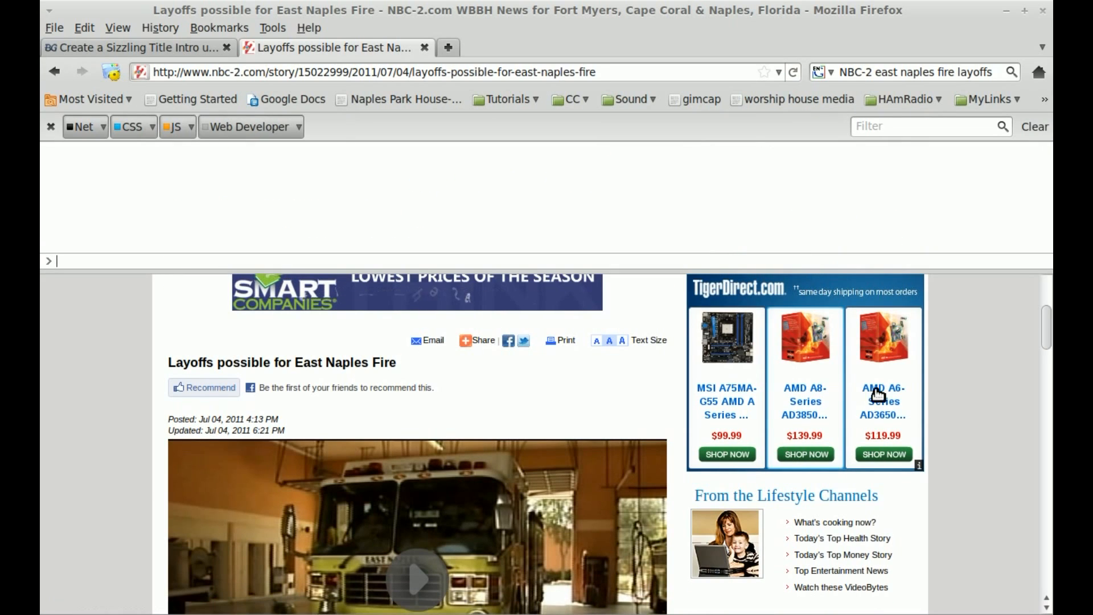
{"action": "scroll", "scroll_direction": "down", "scroll_amount": 3}
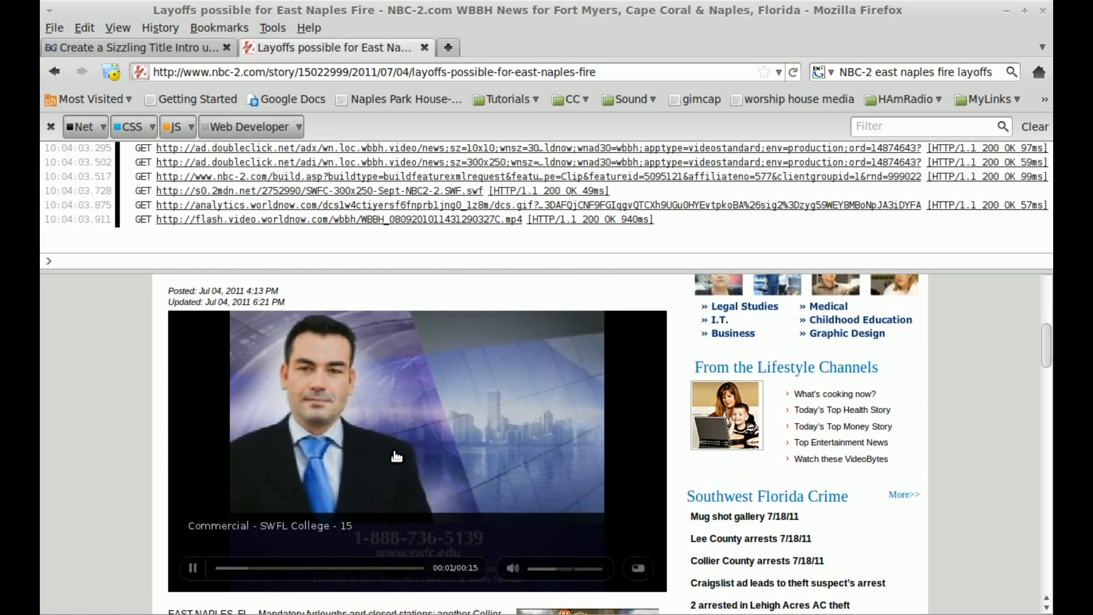
{"action": "mouse_move", "coordinate": [559, 564]}
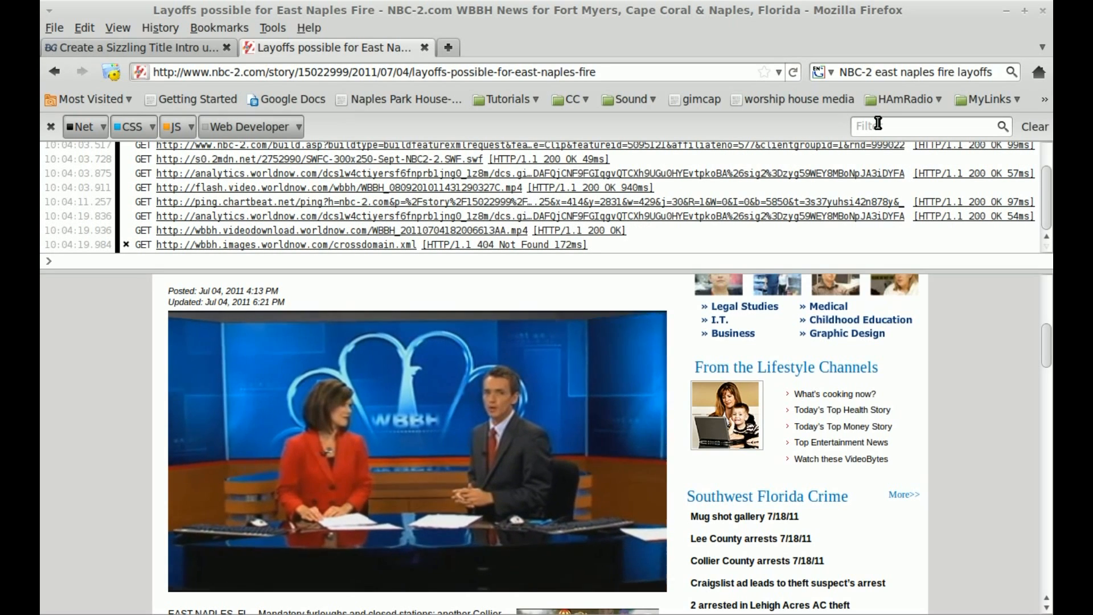
{"action": "type", "text": "mp4"}
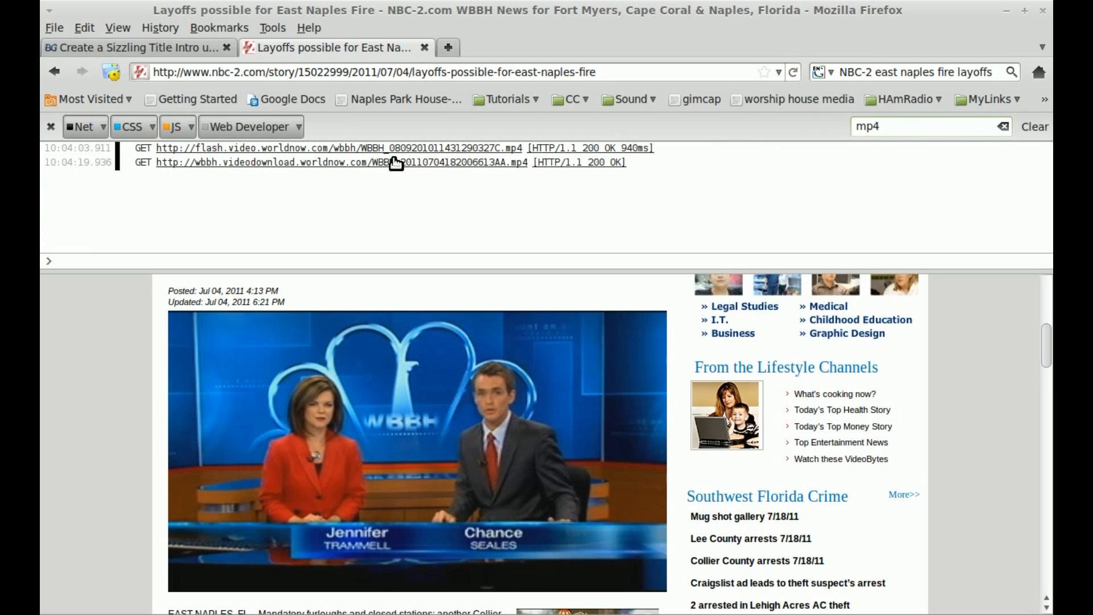
Copy the videodownload.worldnow.com MP4 link for the WBBH news video from the console.
{"action": "right_click", "coordinate": [387, 162]}
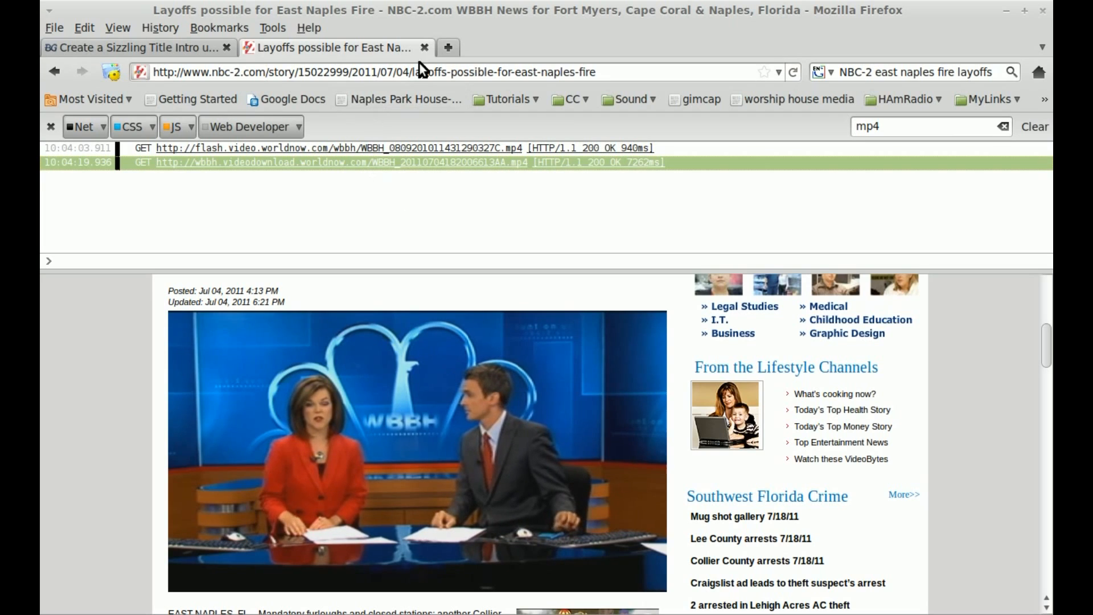
{"action": "left_click", "coordinate": [125, 48]}
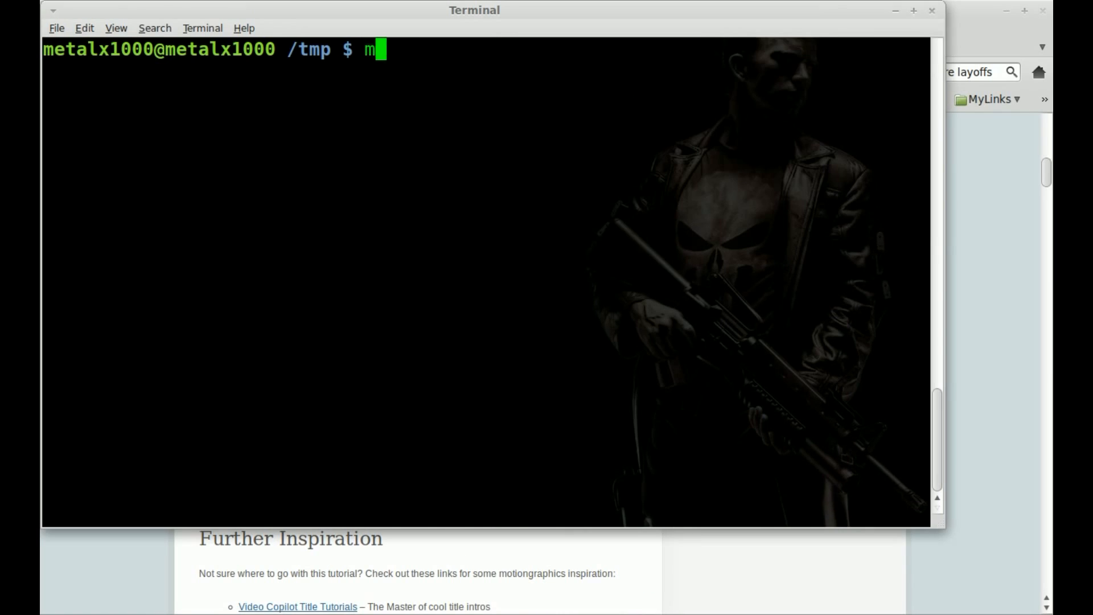
Stream the quoted WBBH worldnow MP4 URL in mplayer, then recall the link at the prompt.
{"action": "type", "text": "player"}
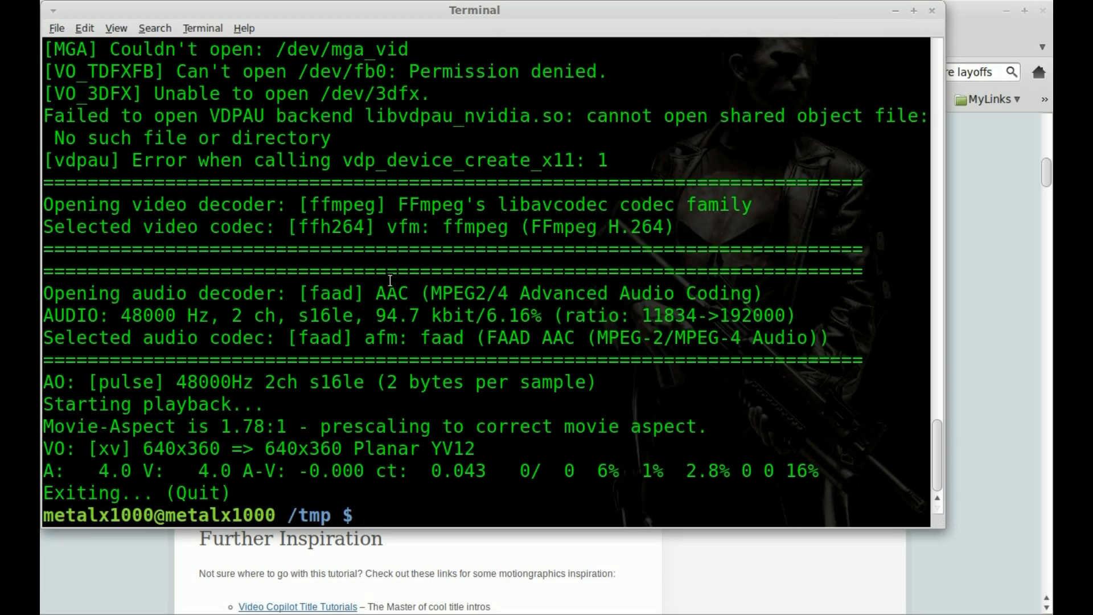
{"action": "type", "text": "mplayer \"http://wbbh.videodownload.worldnow.com/WBBH_20110704182006613AA.mp4\""}
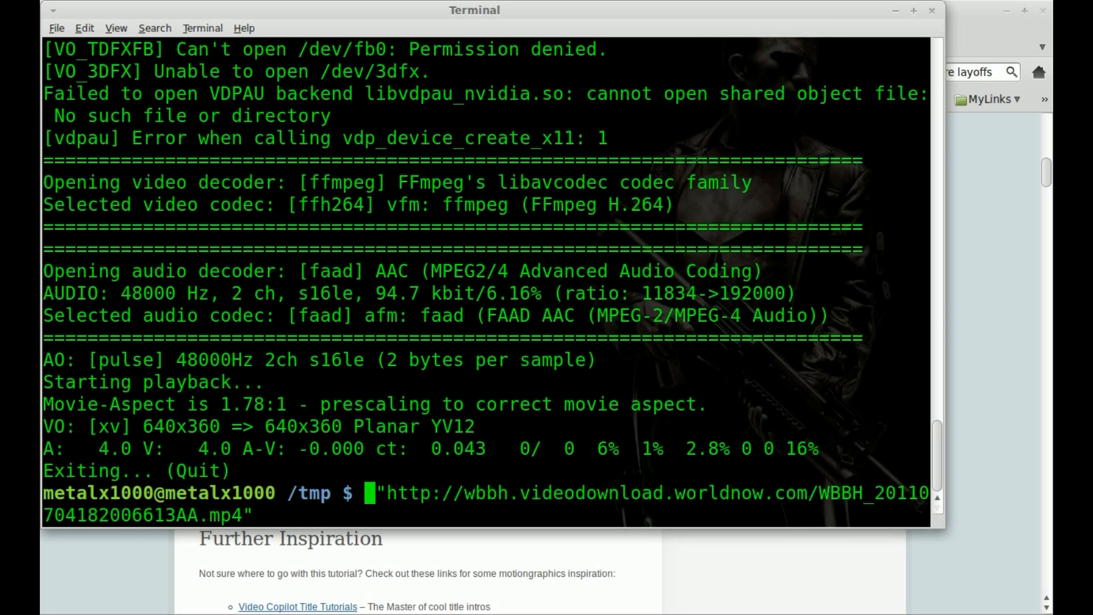
Download the WBBH news MP4 with wget -O, saving it as nbc2.mp4 (14M).
{"action": "type", "text": "wget"}
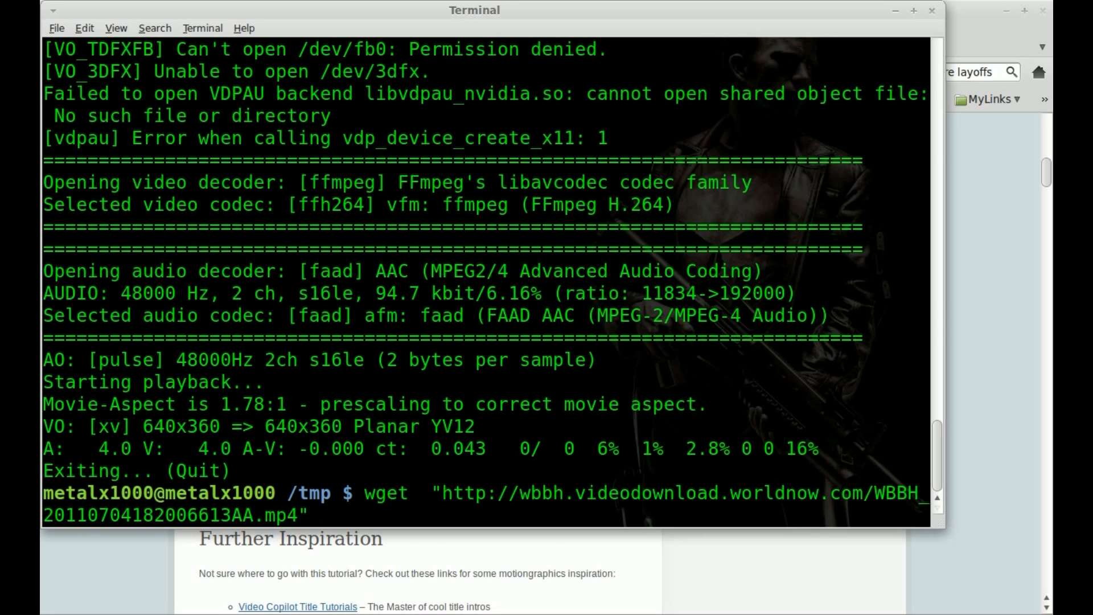
{"action": "type", "text": "-O"}
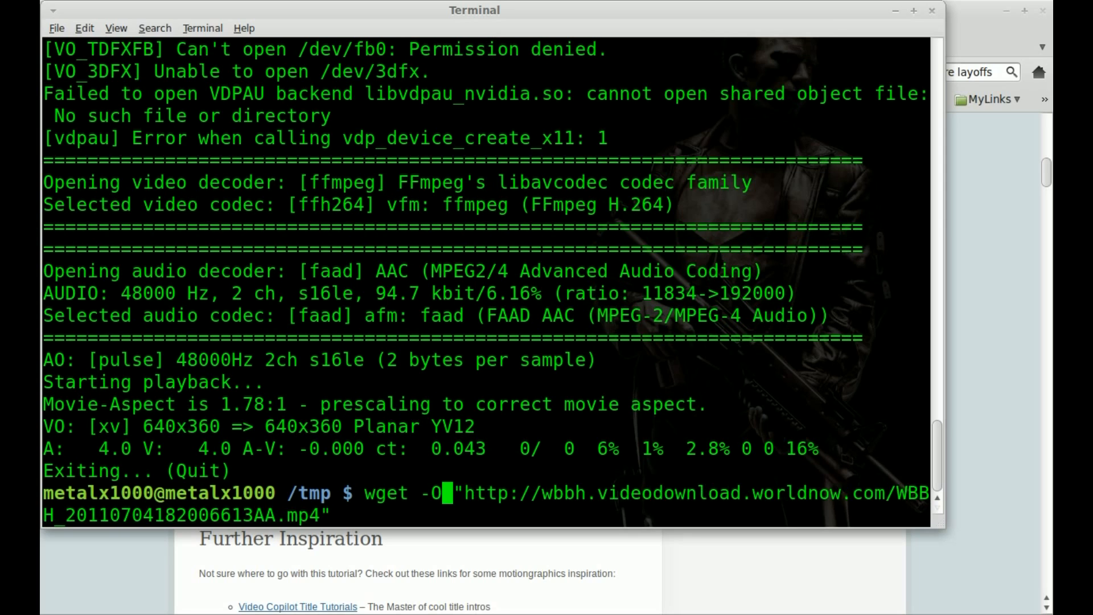
{"action": "type", "text": "nbc2.mp4"}
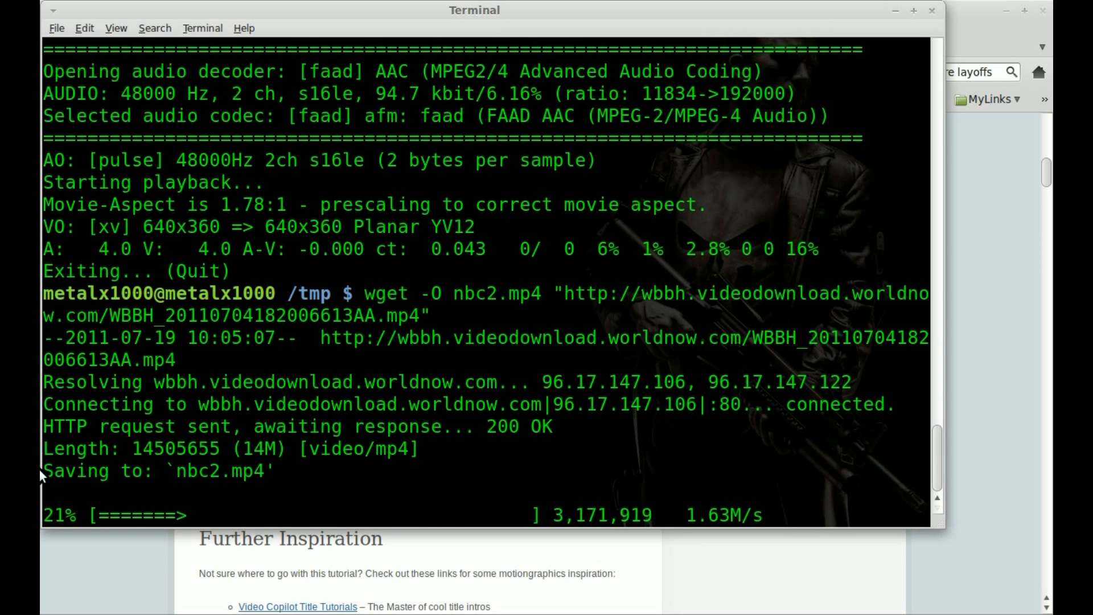
{"action": "double_click", "coordinate": [221, 471]}
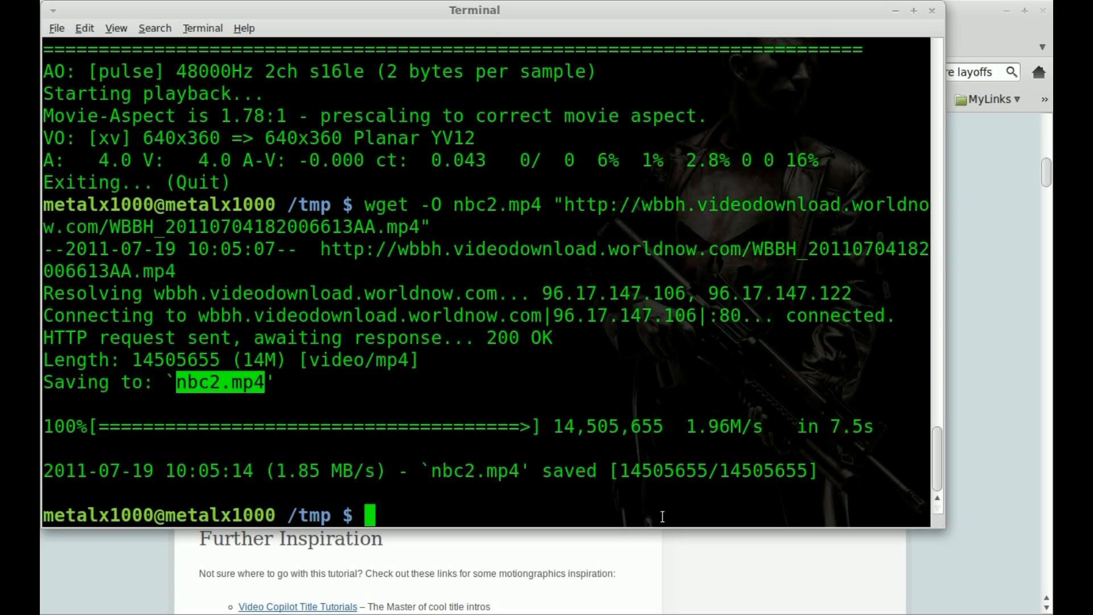
{"action": "mouse_move", "coordinate": [414, 593]}
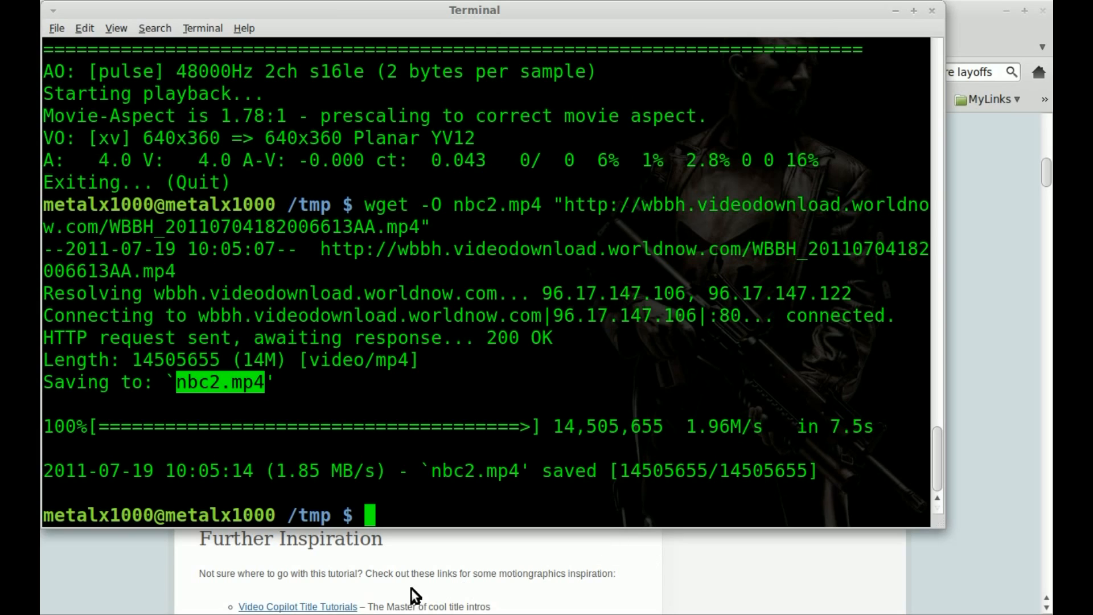